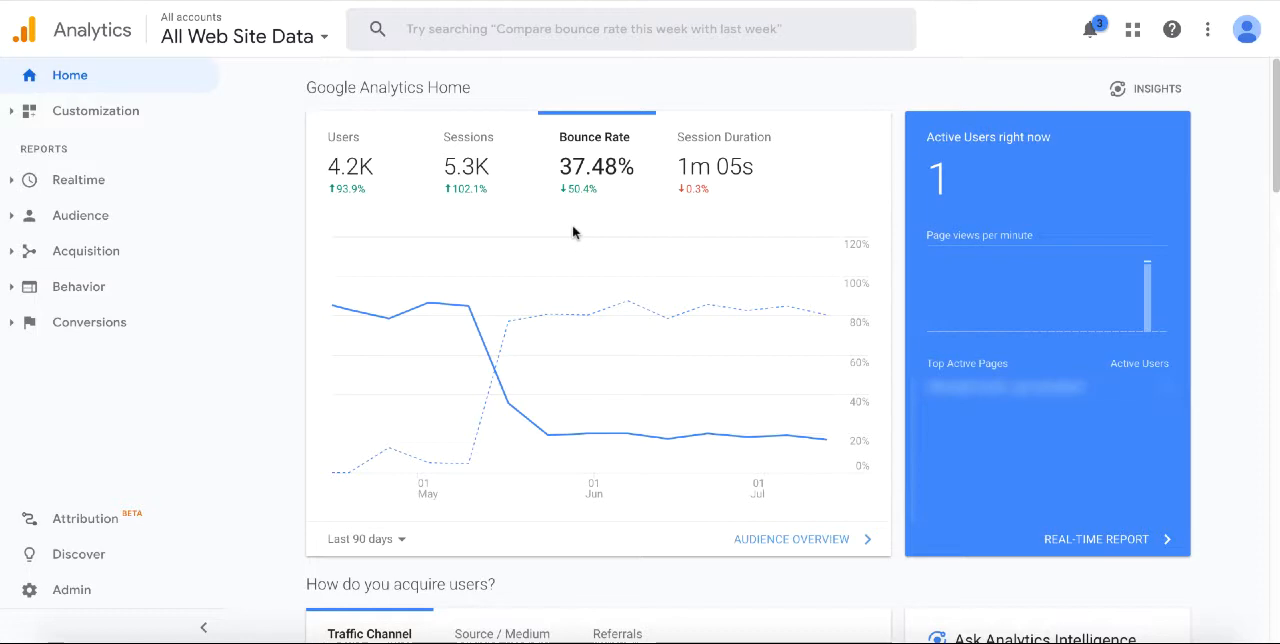
mouse_move(548, 432)
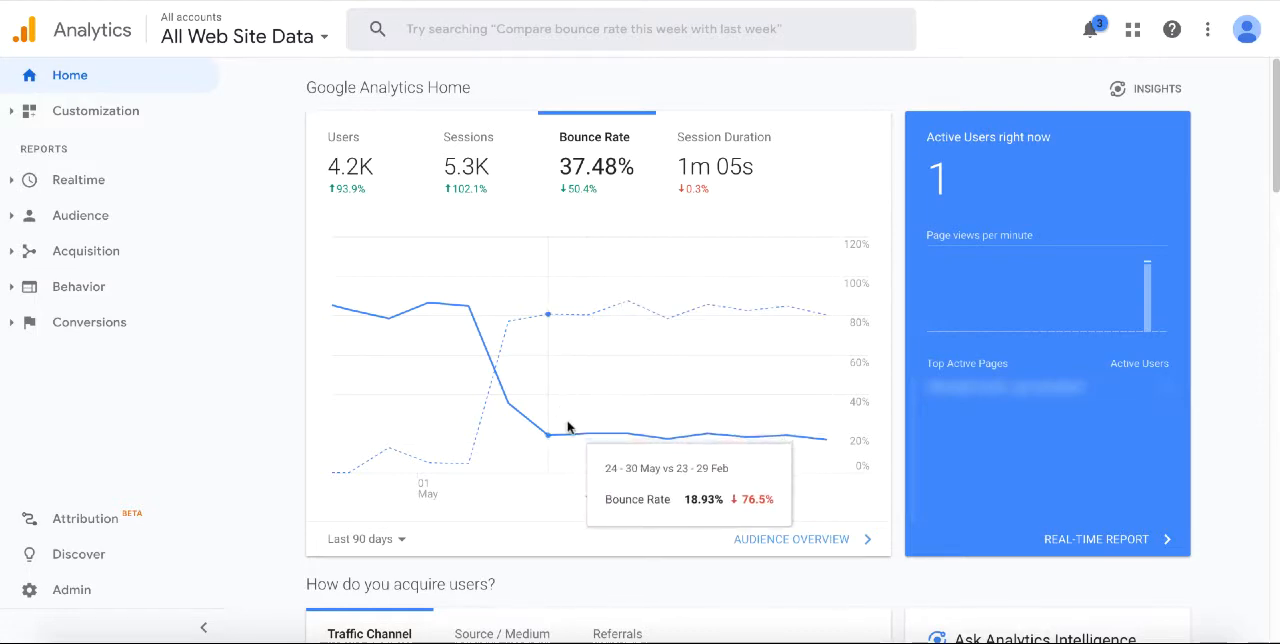
mouse_move(664, 436)
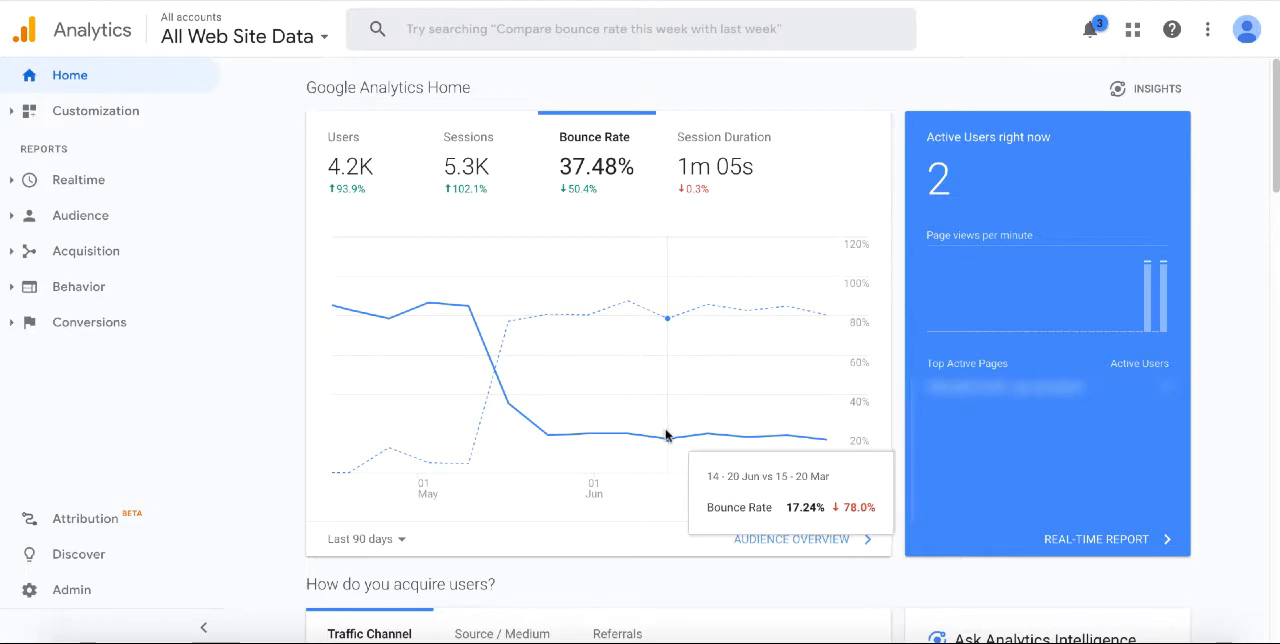
mouse_move(508, 318)
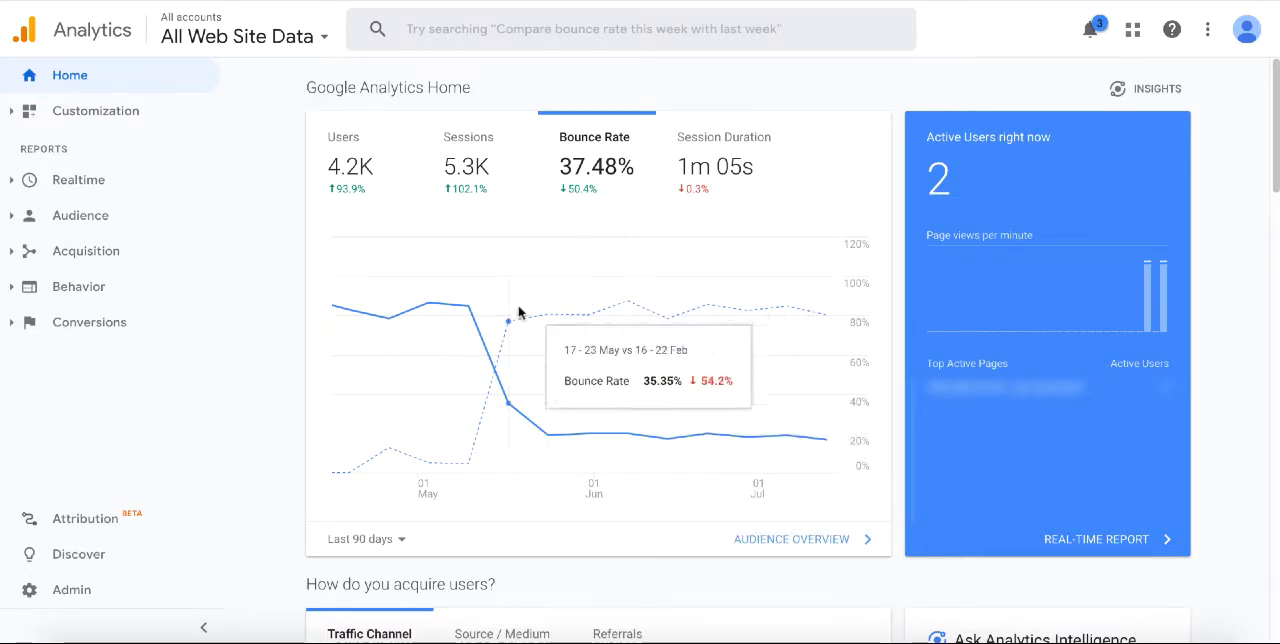
mouse_move(336, 308)
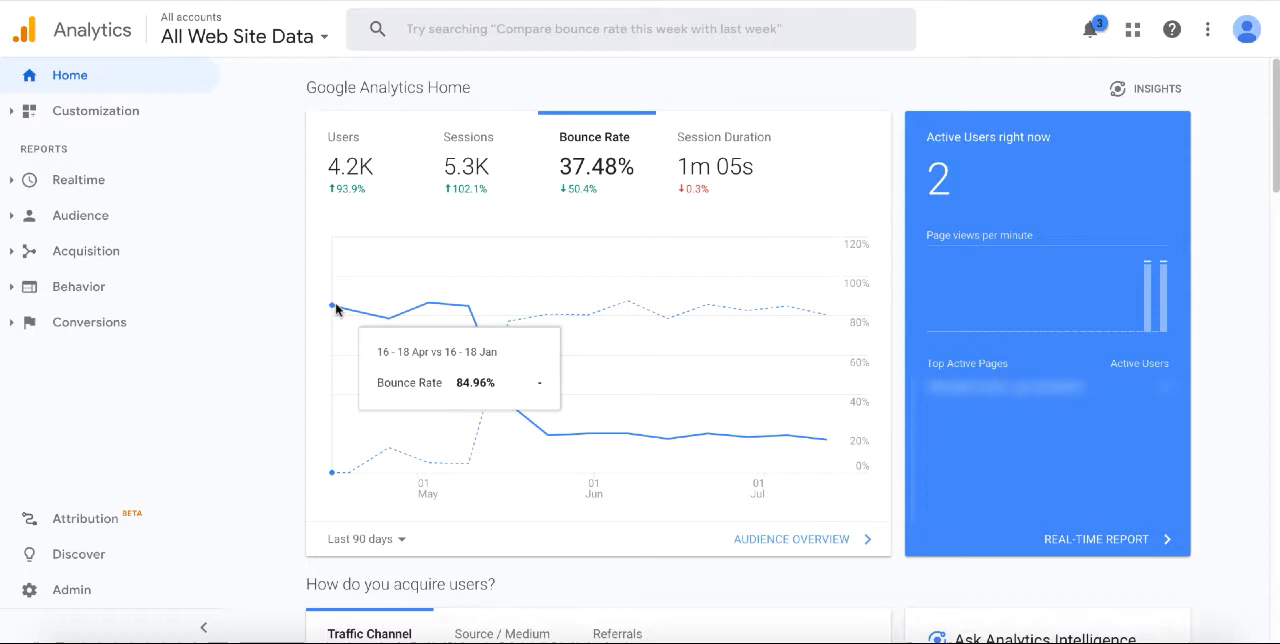
mouse_move(384, 316)
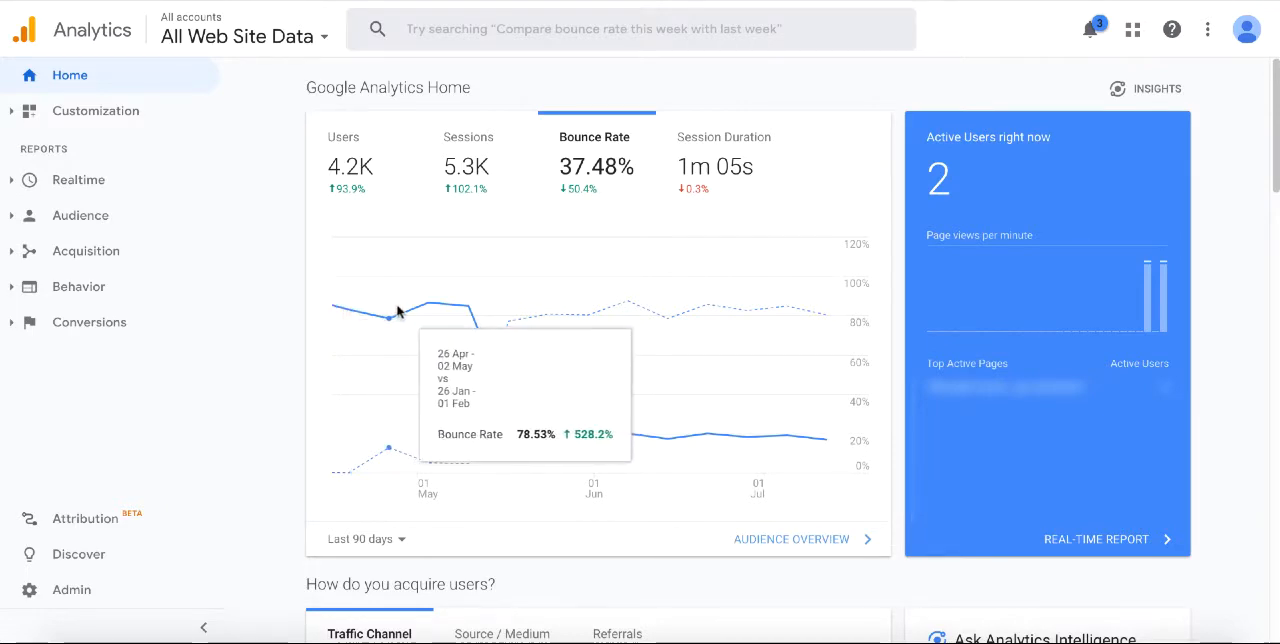
mouse_move(432, 304)
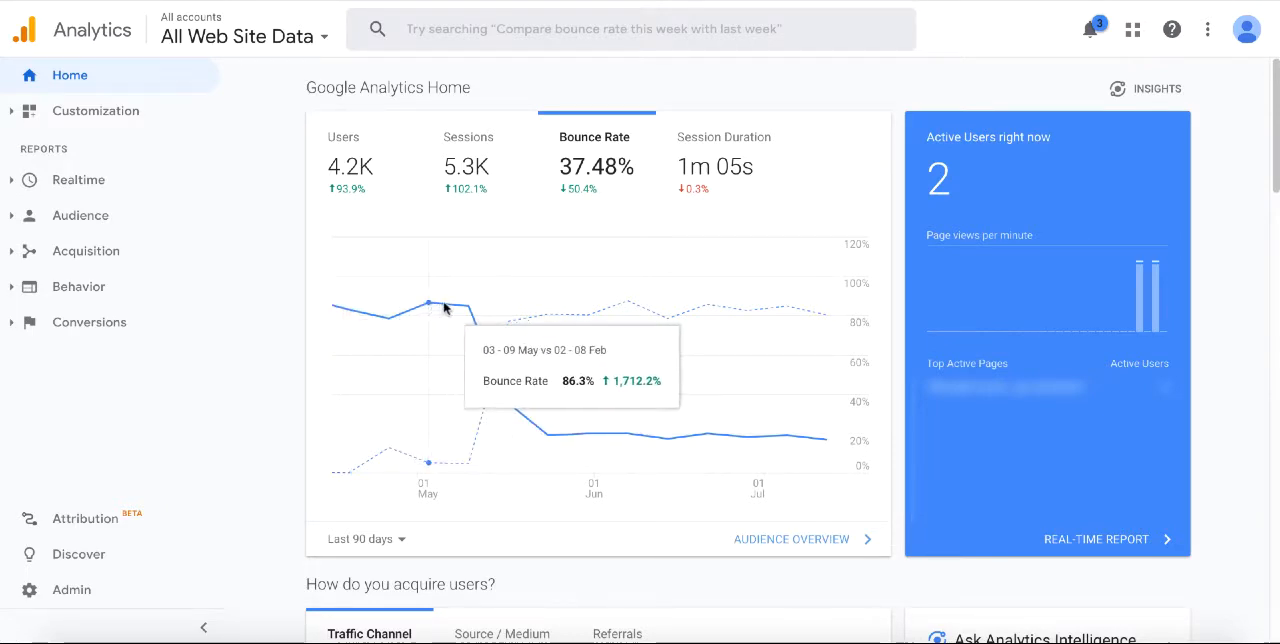
mouse_move(458, 308)
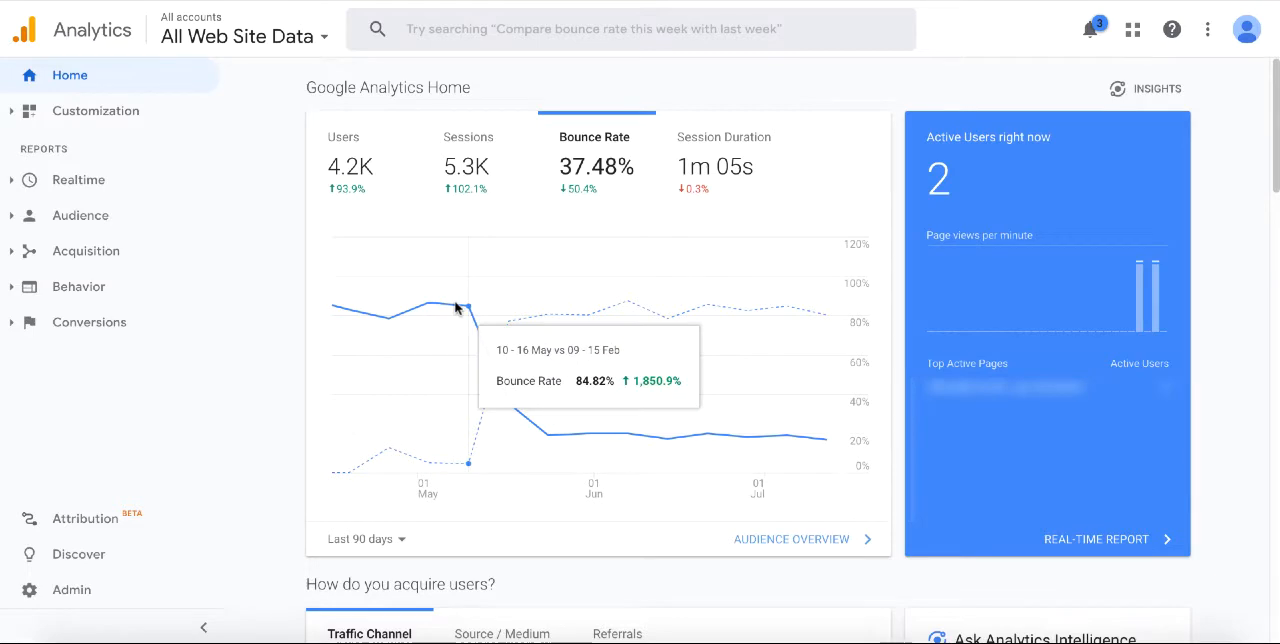
mouse_move(508, 392)
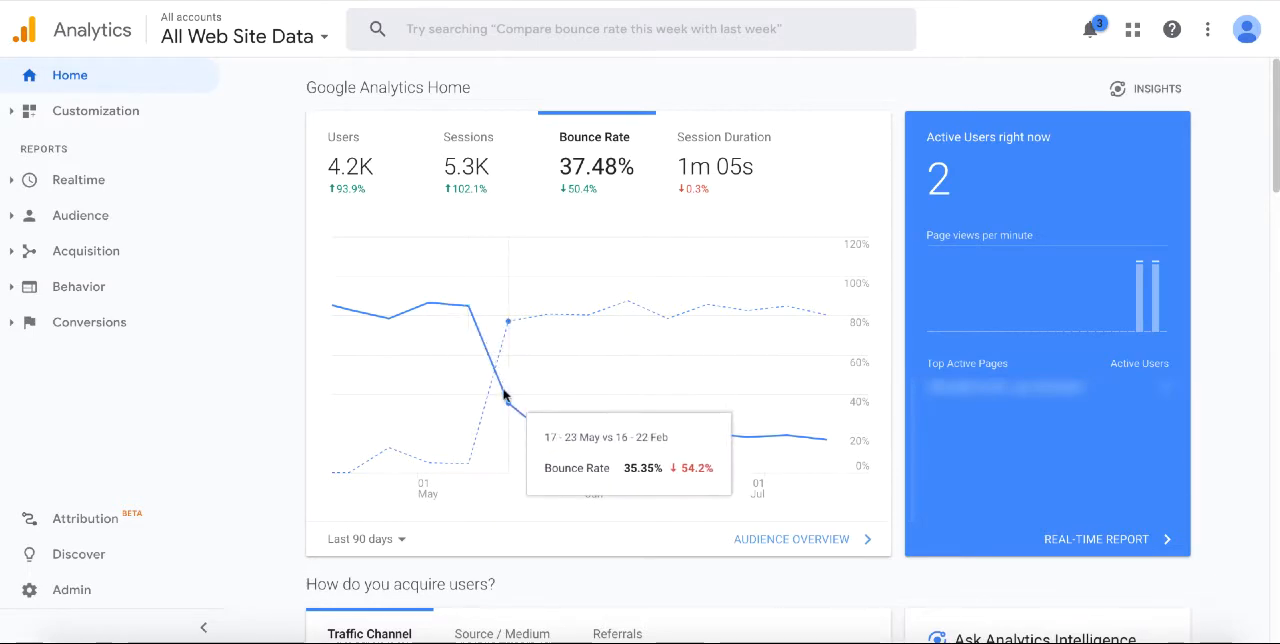
mouse_move(548, 436)
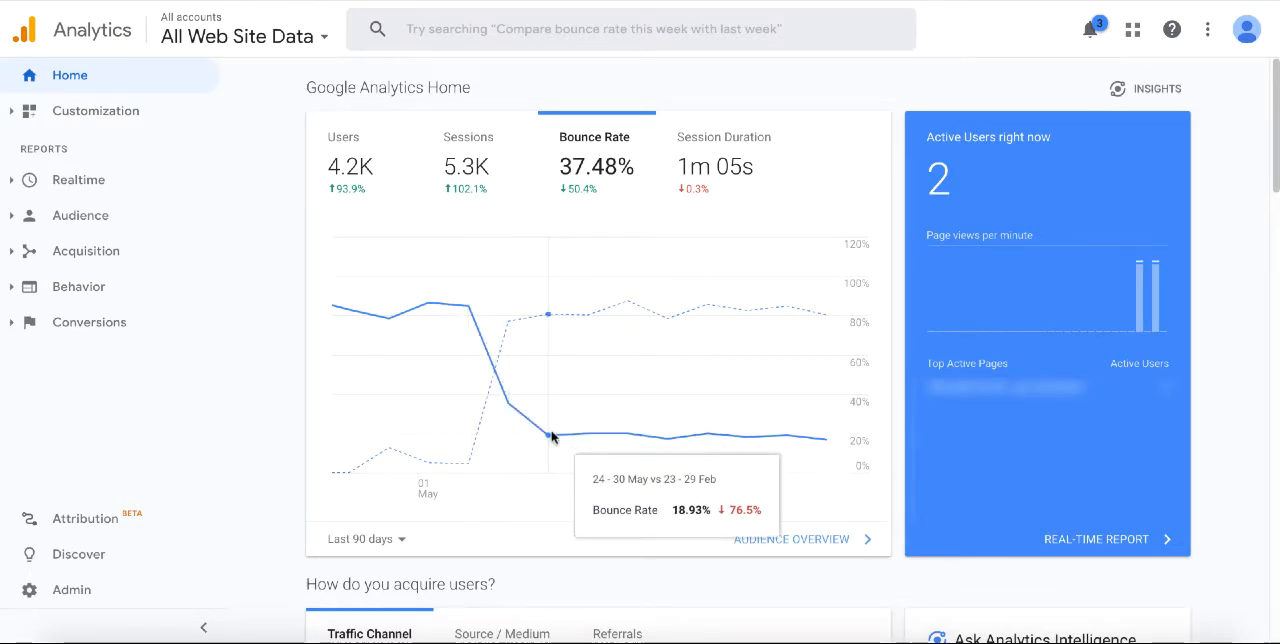
mouse_move(628, 436)
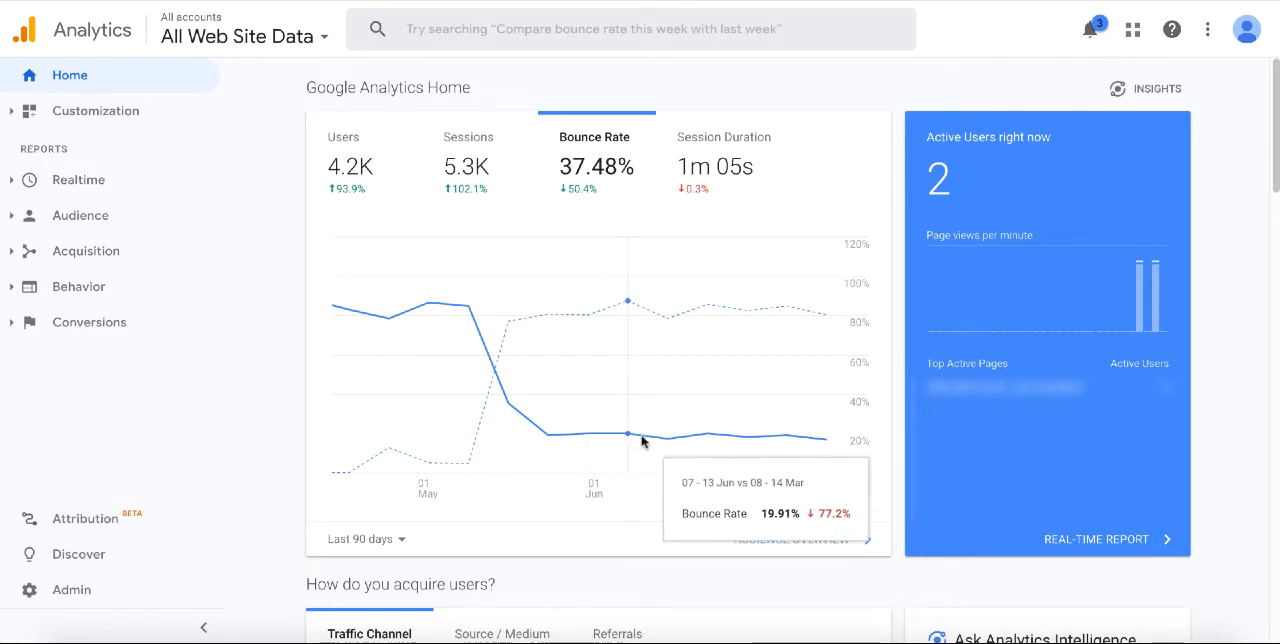
mouse_move(744, 430)
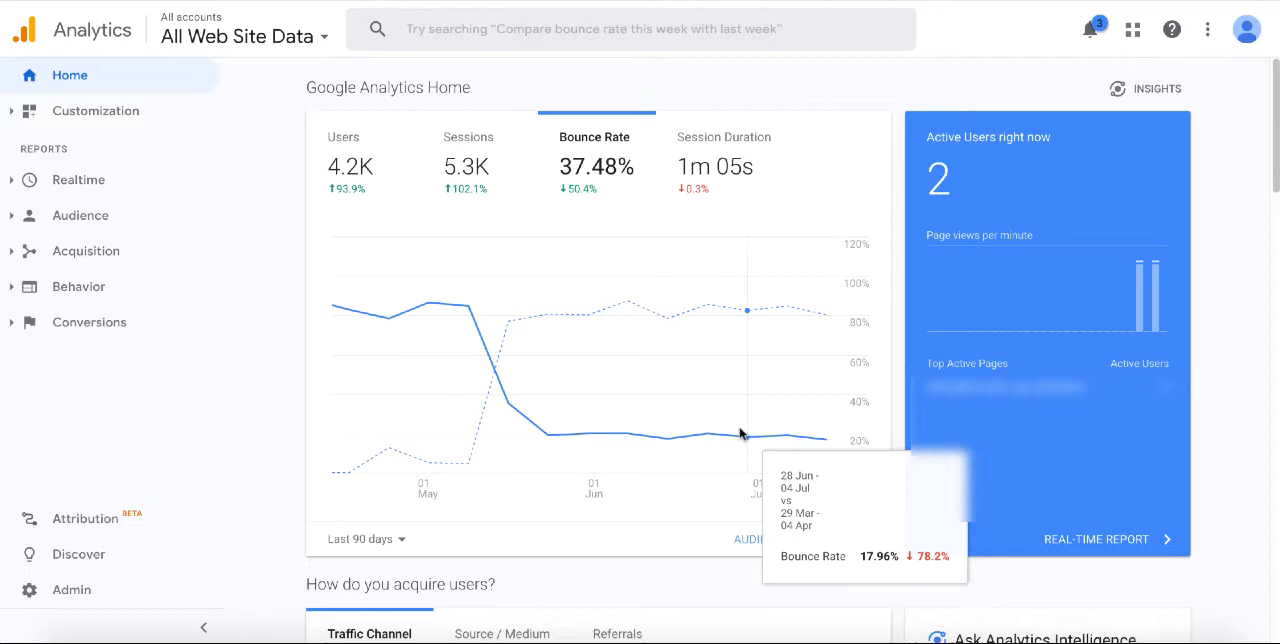
mouse_move(584, 314)
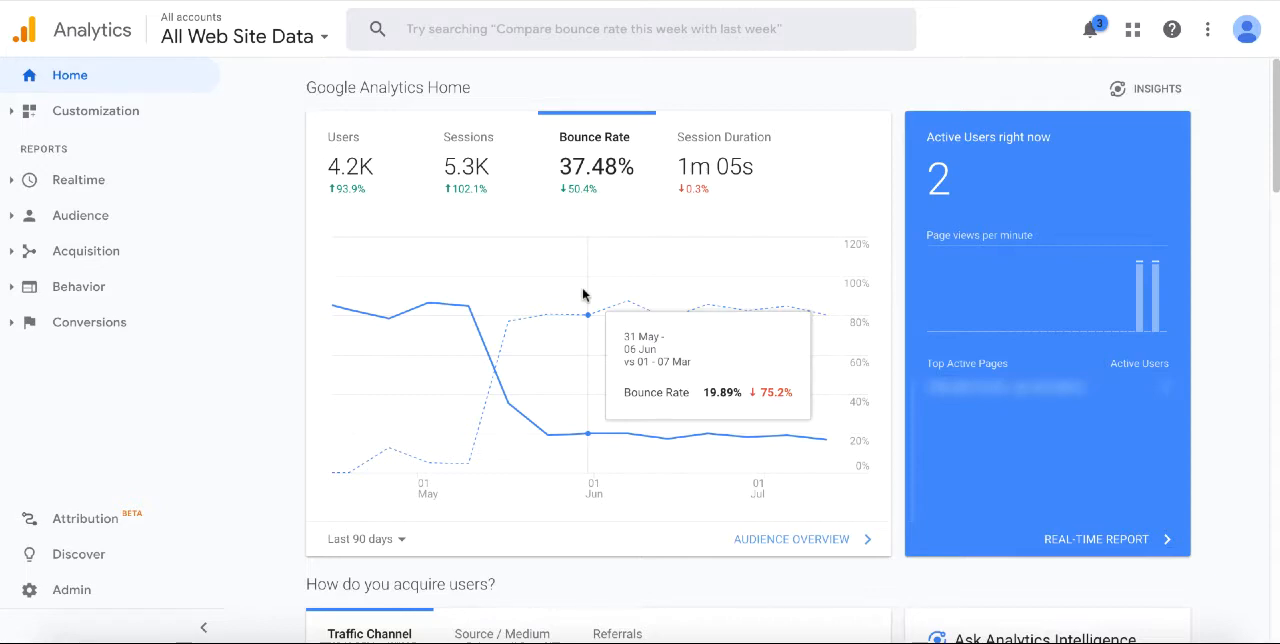
mouse_move(590, 264)
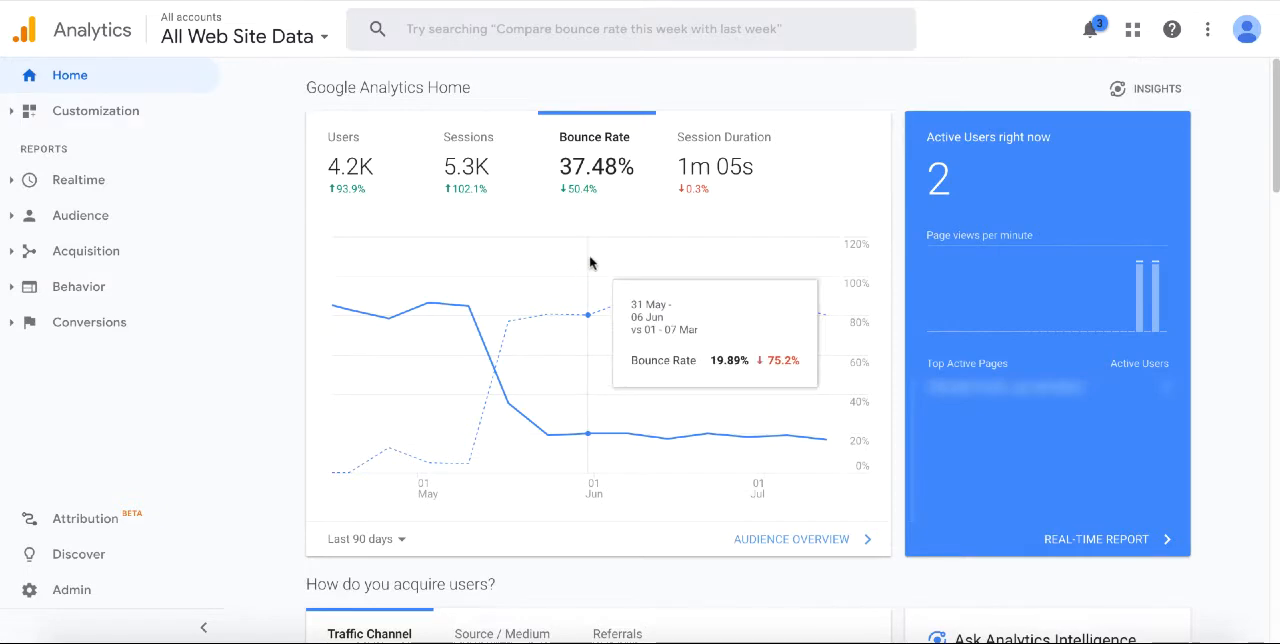
mouse_move(604, 246)
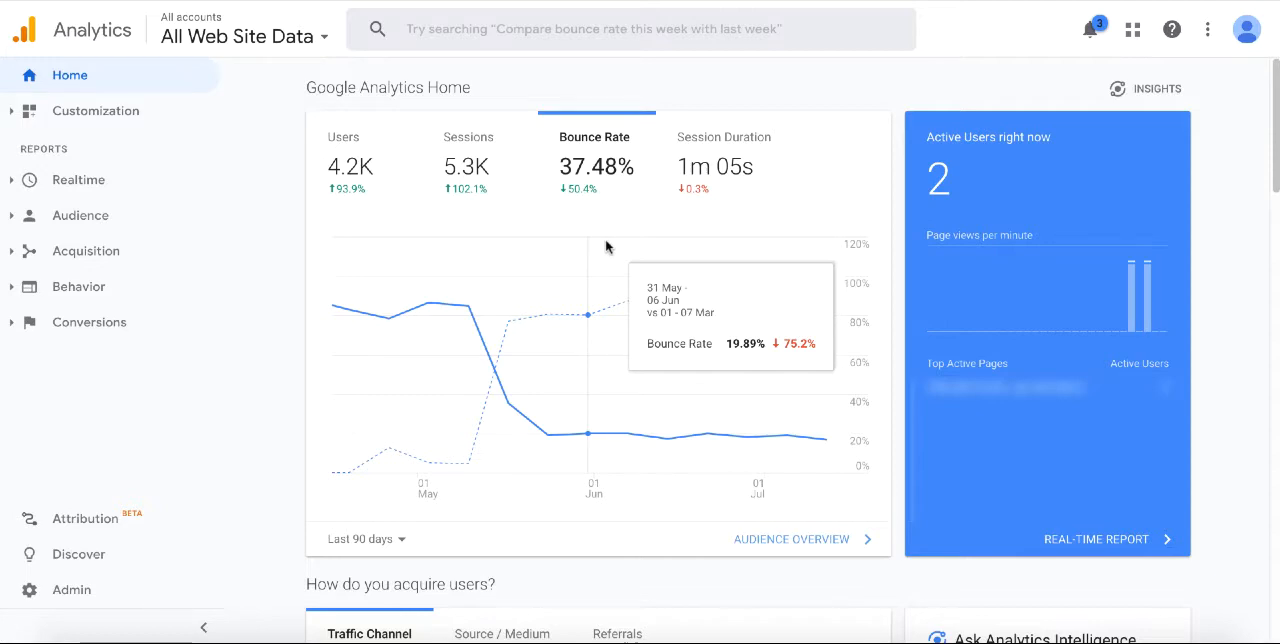
mouse_move(430, 304)
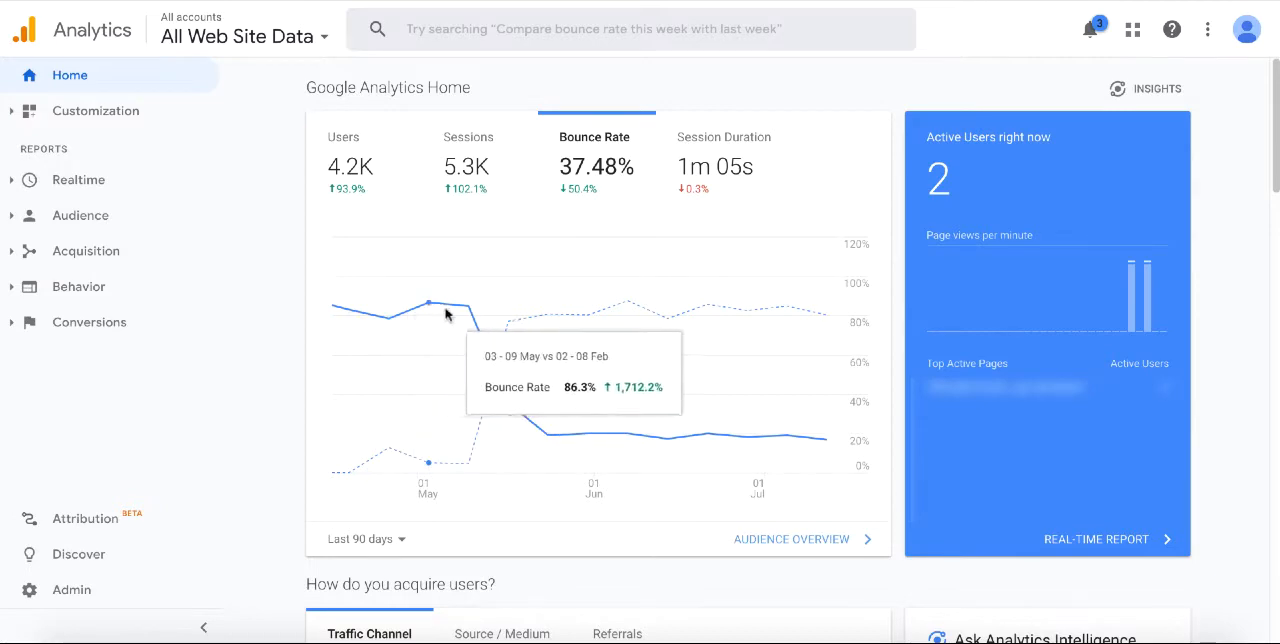
mouse_move(548, 432)
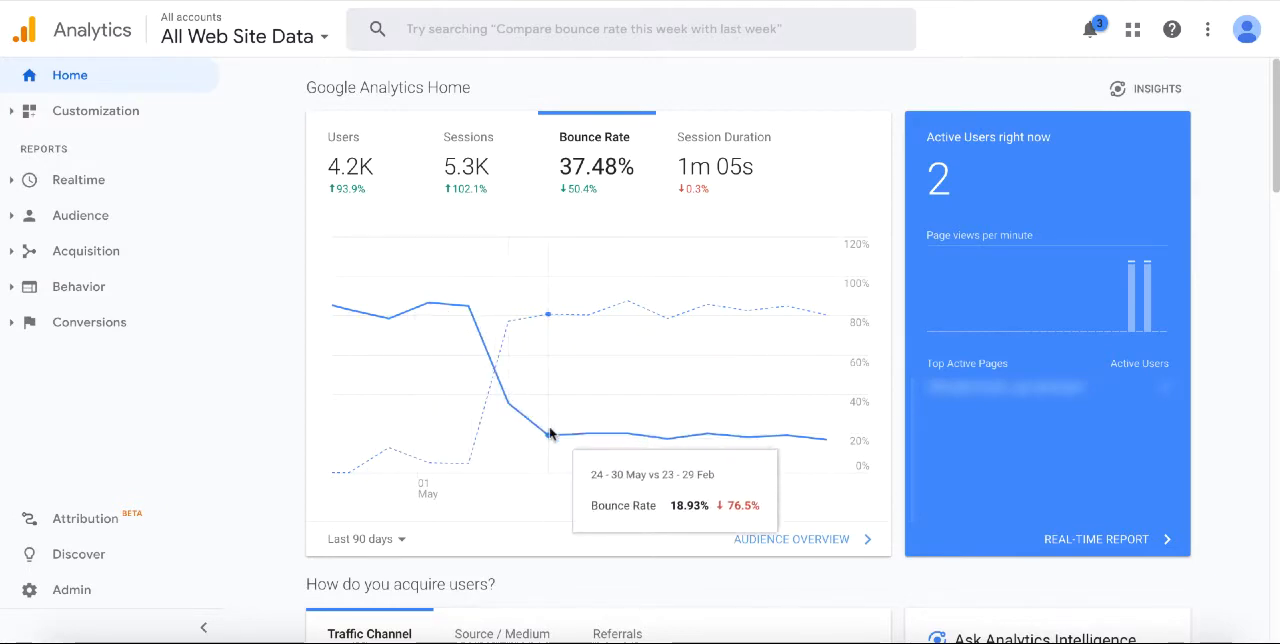
mouse_move(550, 434)
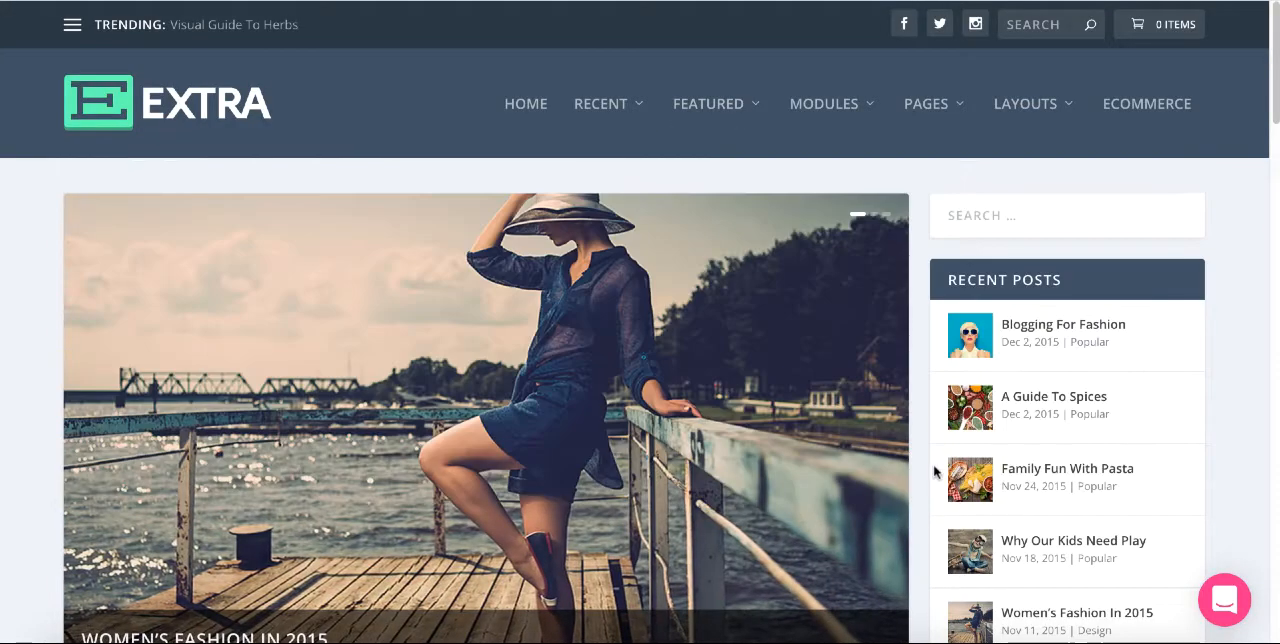
Scroll through the Extra demo homepage layout to the footer, then back toward the top.
scroll("down", 3)
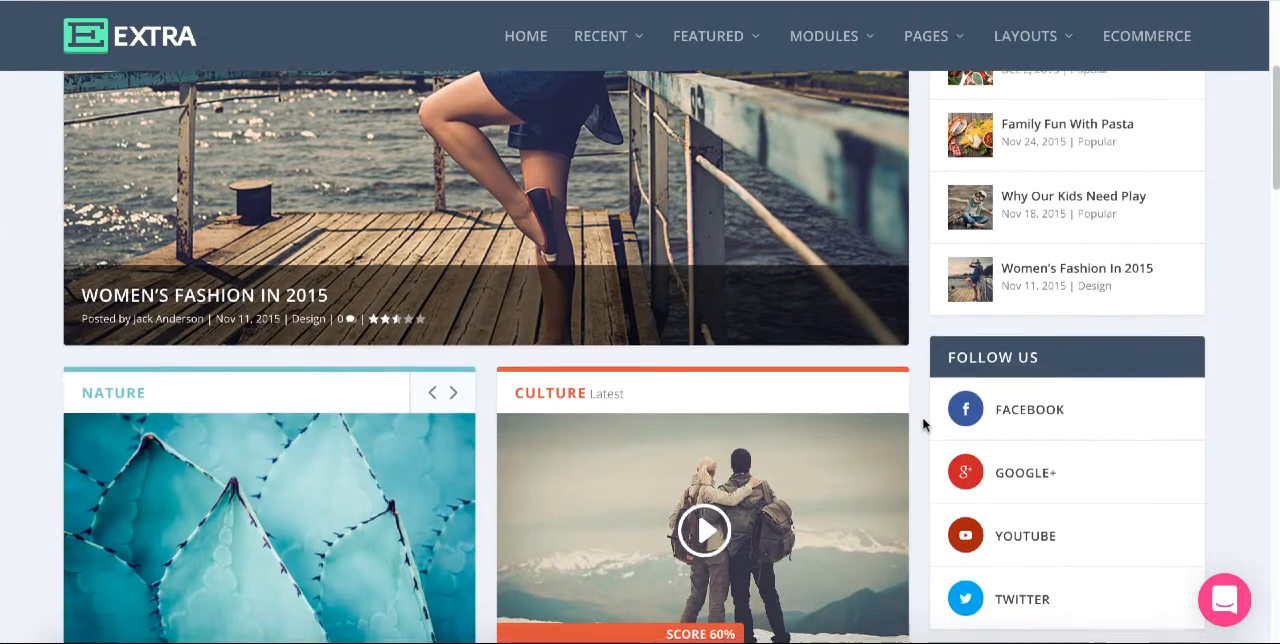
scroll("down", 3)
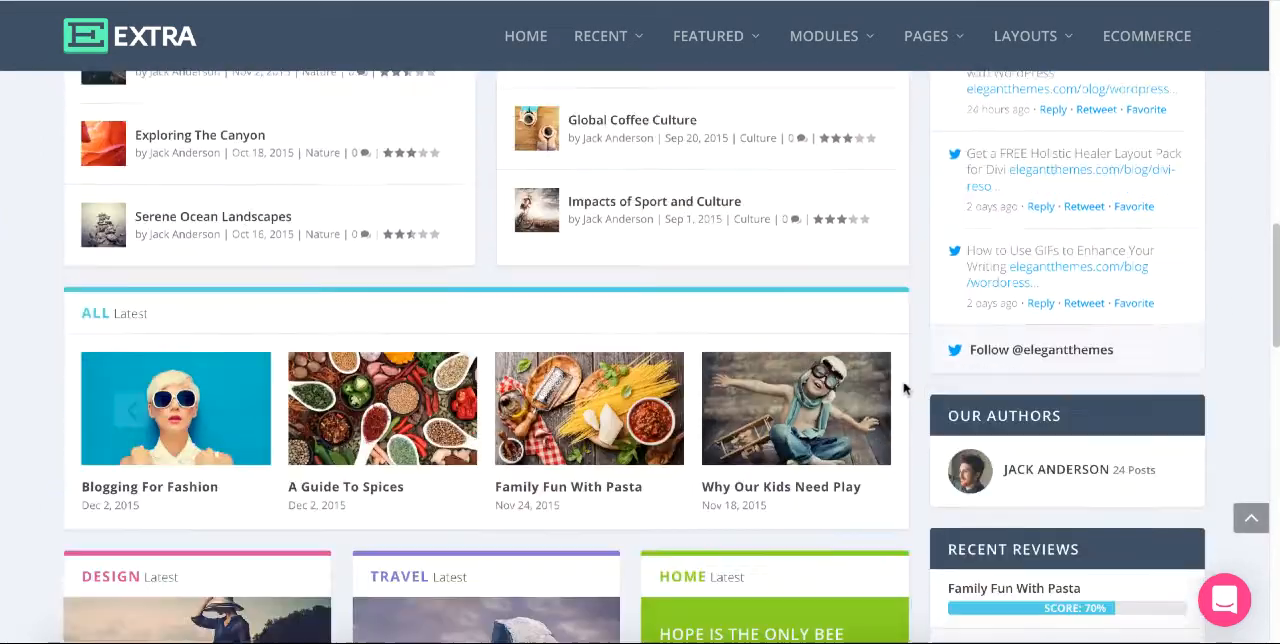
scroll("down", 3)
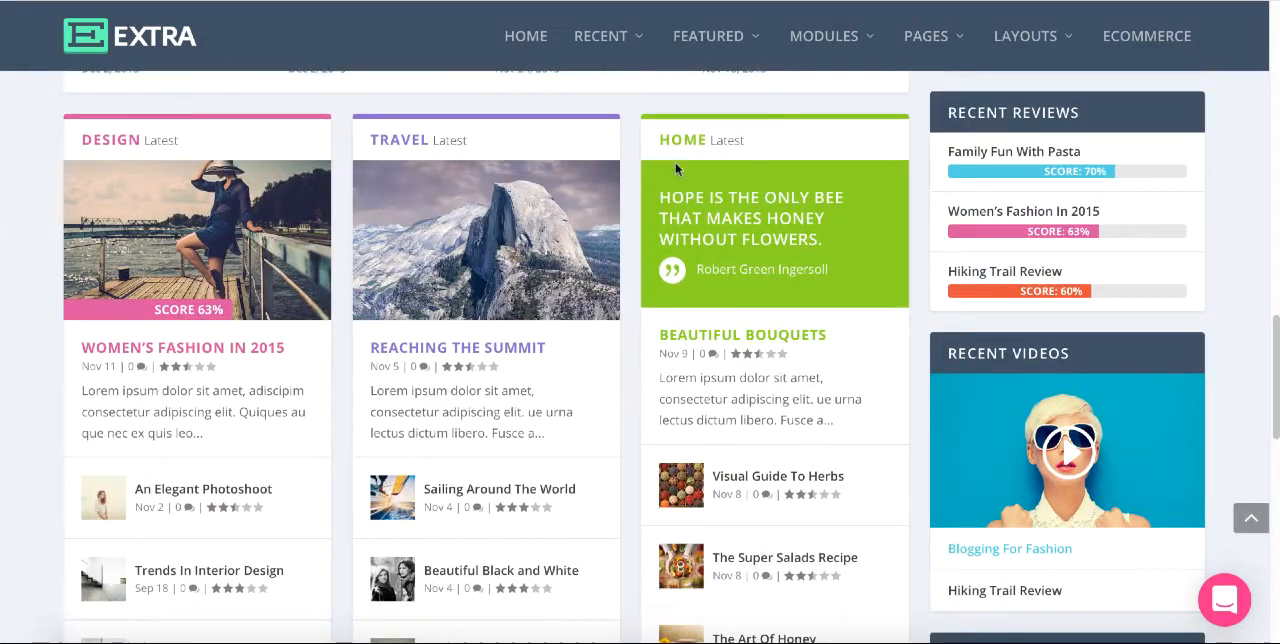
mouse_move(924, 204)
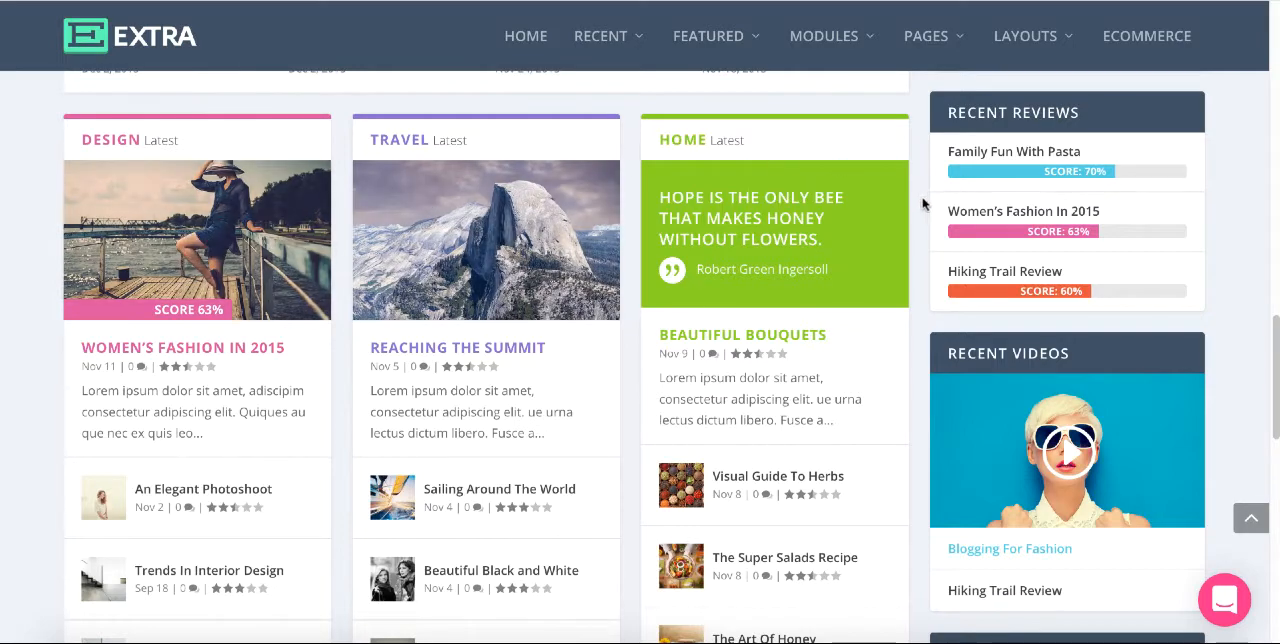
scroll("down", 3)
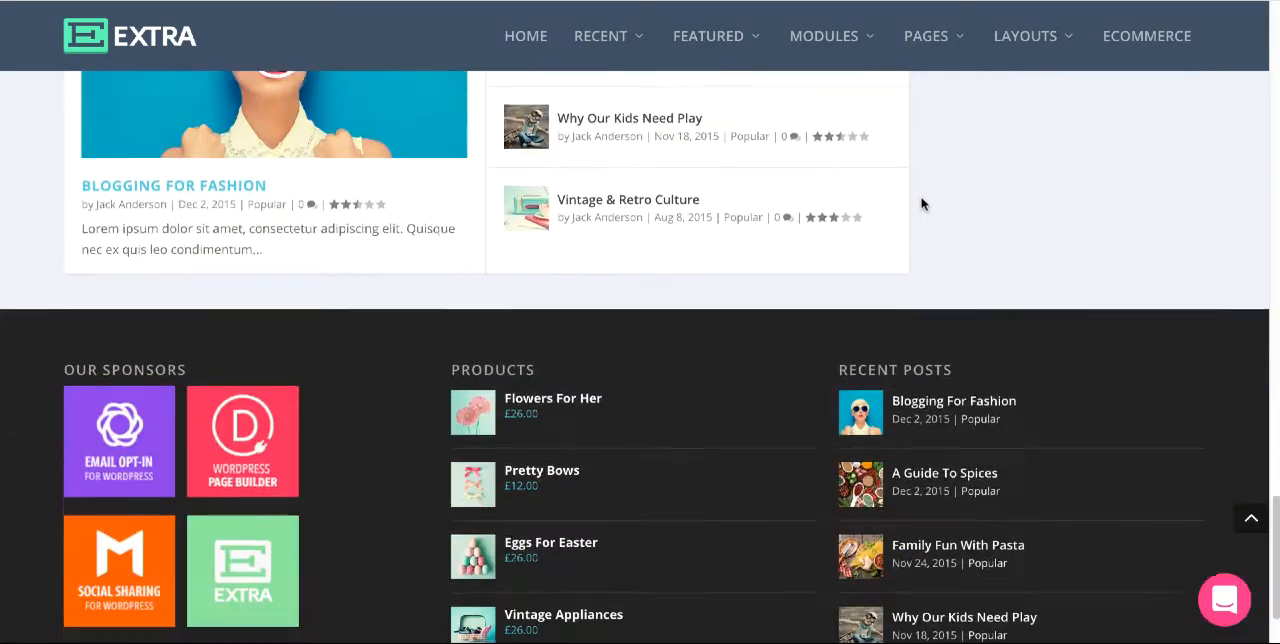
scroll("up", 3)
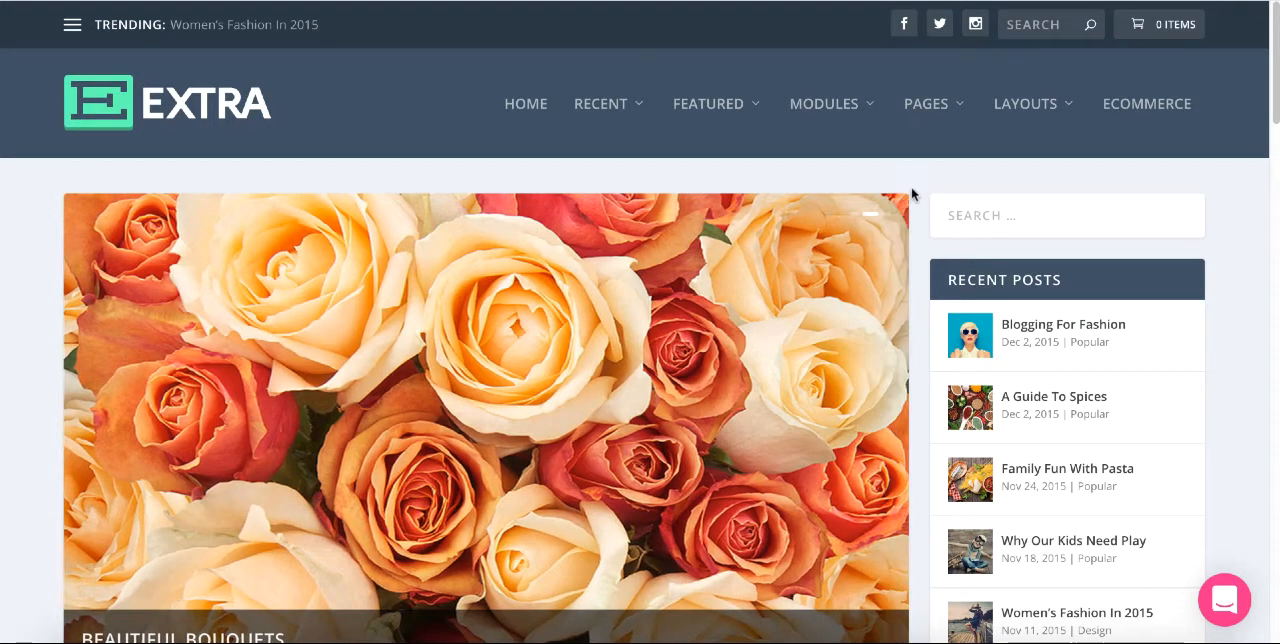
left_click(884, 214)
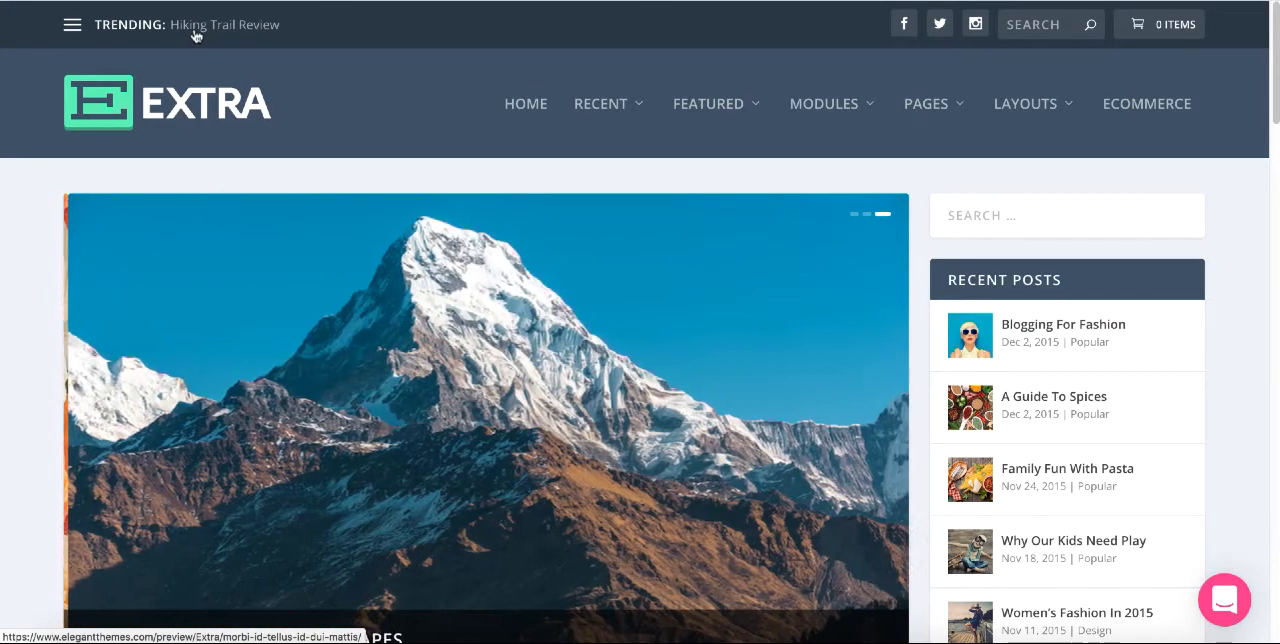
Scroll down the Nulla Quis Lacus Turpis post past the share bar and author box to Related Posts.
scroll("down", 3)
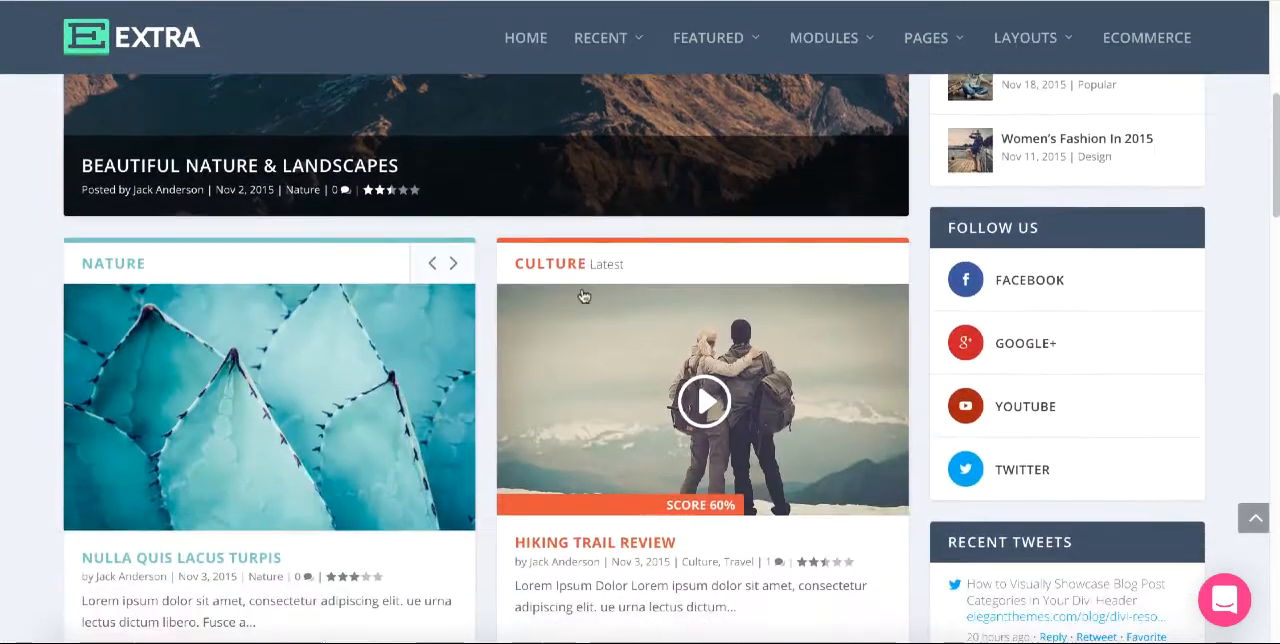
scroll("down", 3)
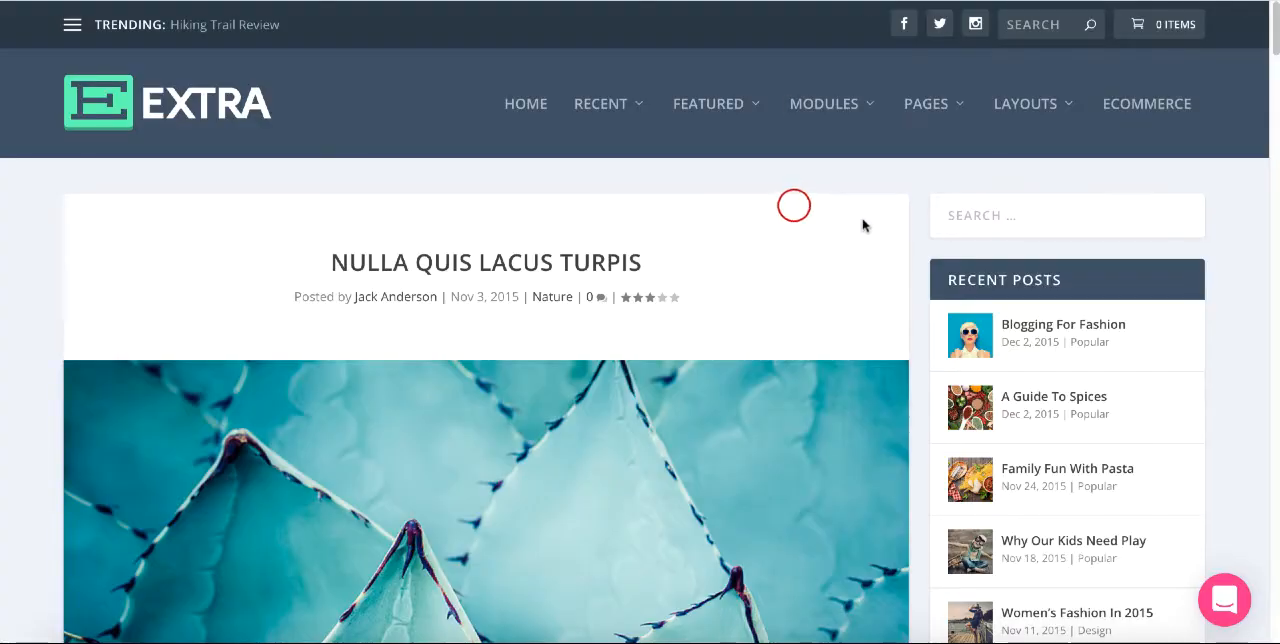
scroll("down", 3)
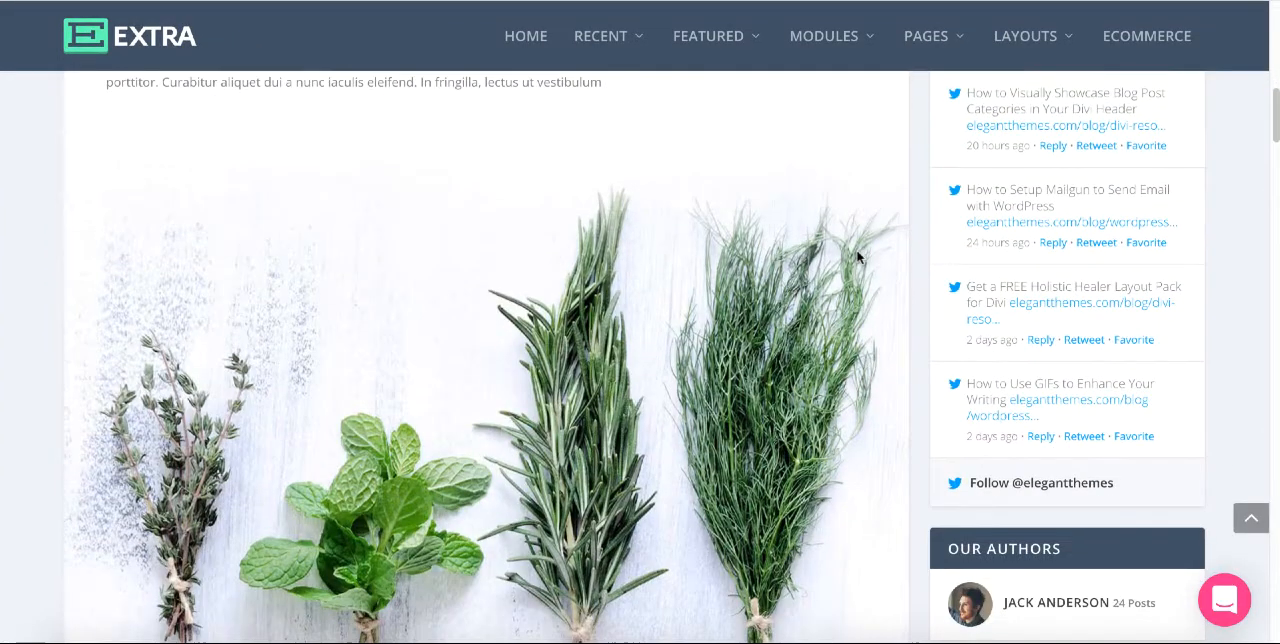
scroll("down", 3)
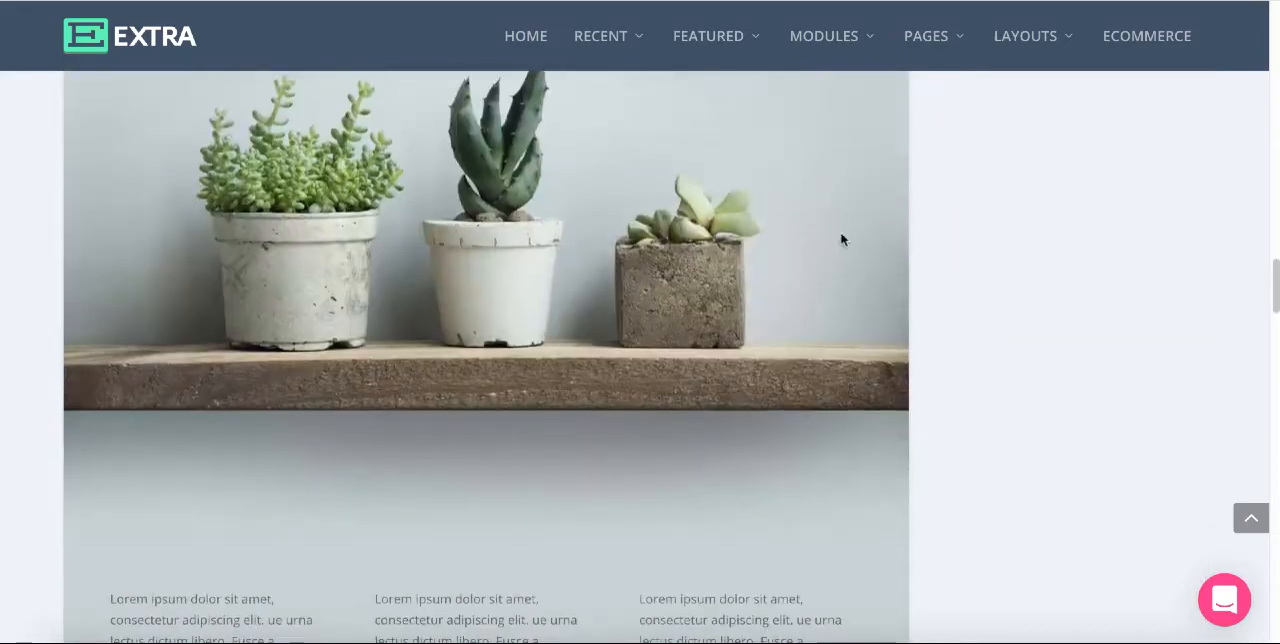
scroll("down", 3)
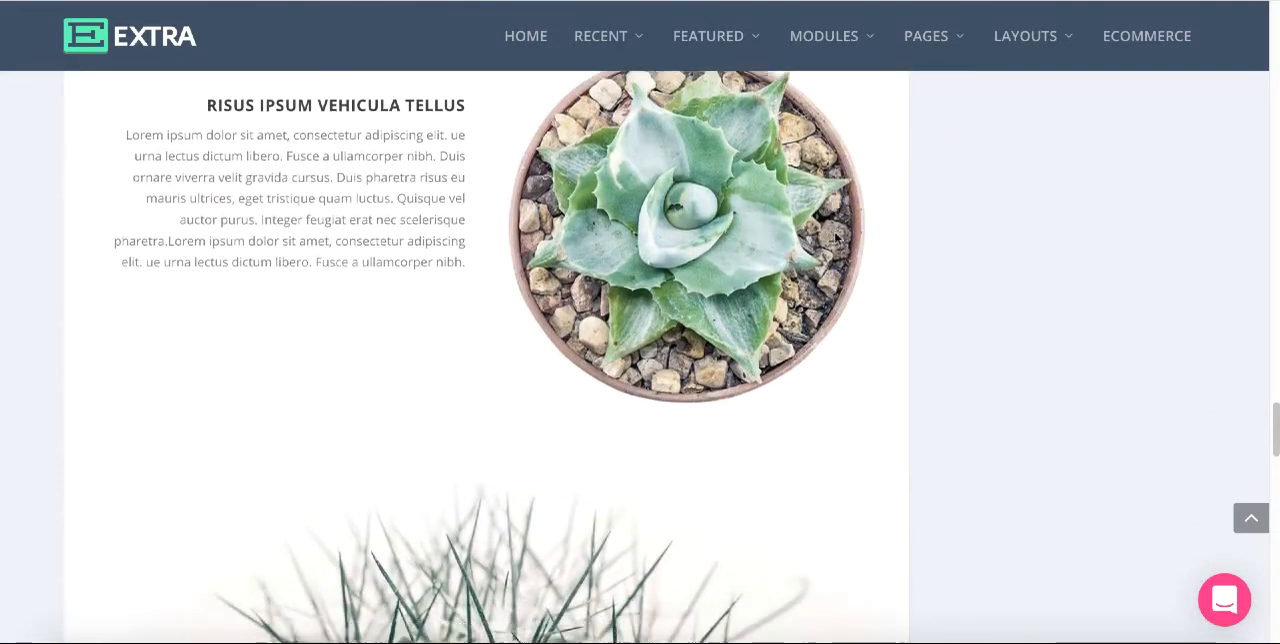
scroll("down", 3)
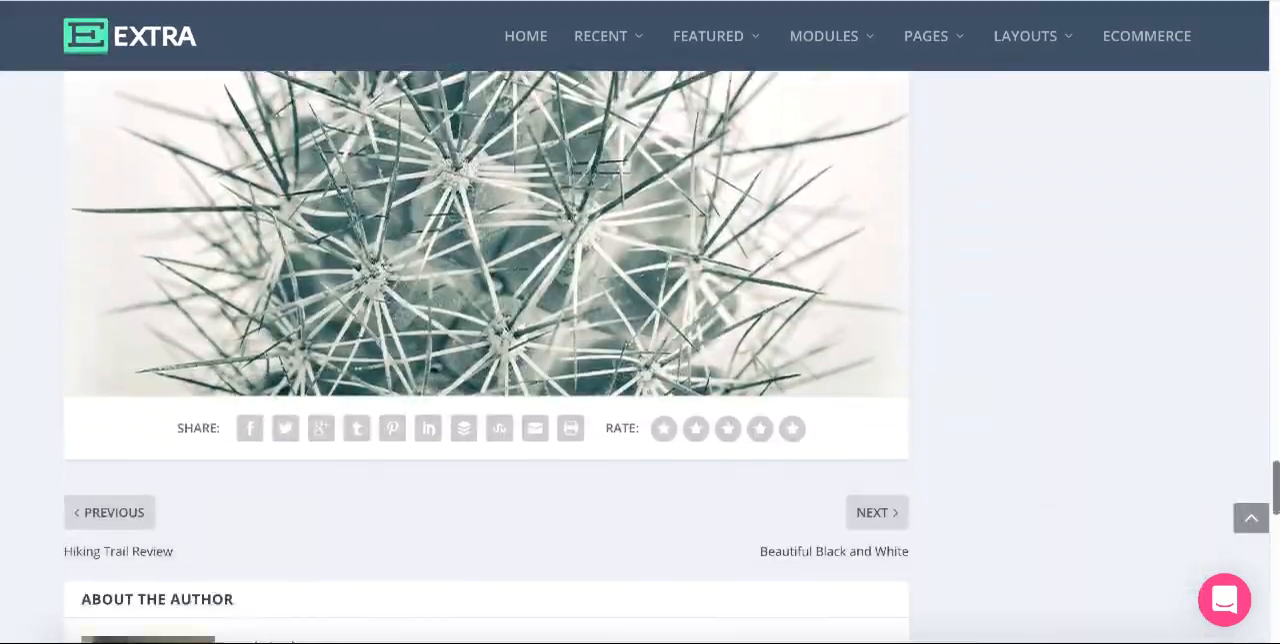
scroll("down", 3)
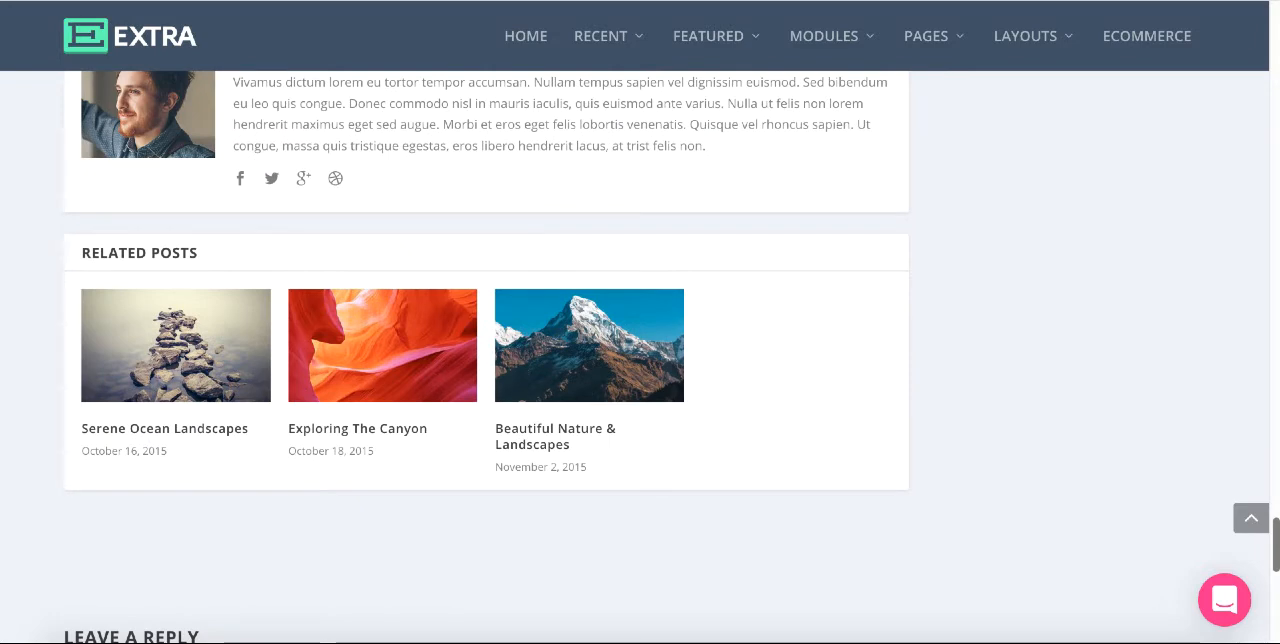
scroll("down", 3)
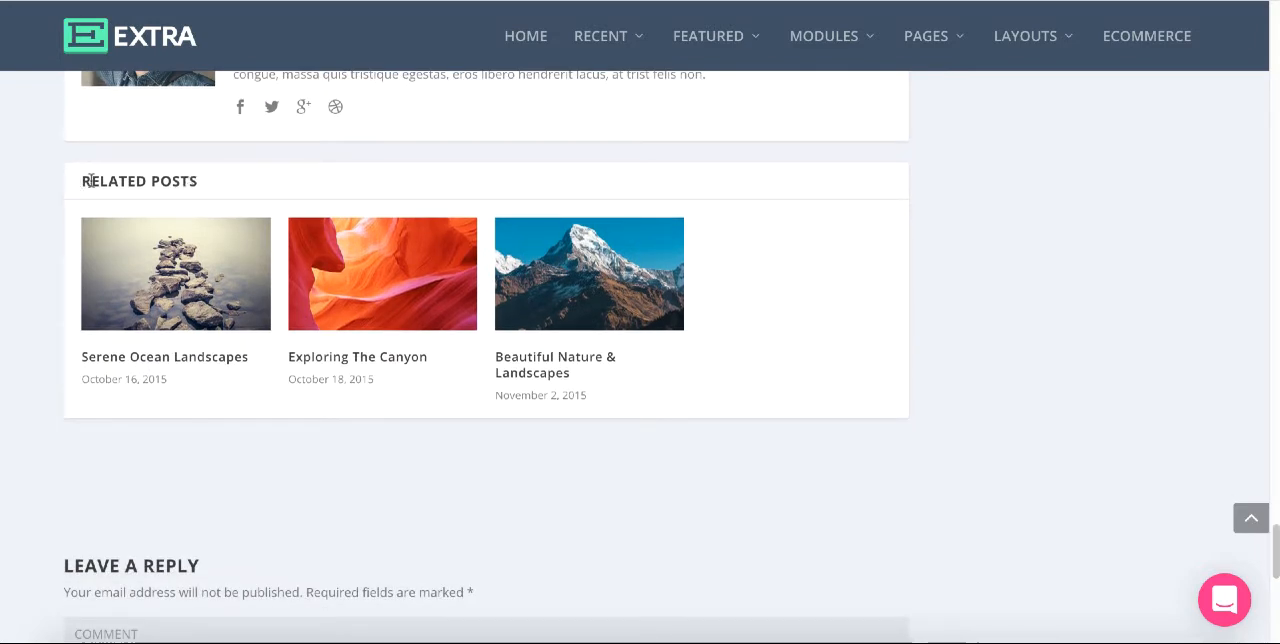
mouse_move(236, 170)
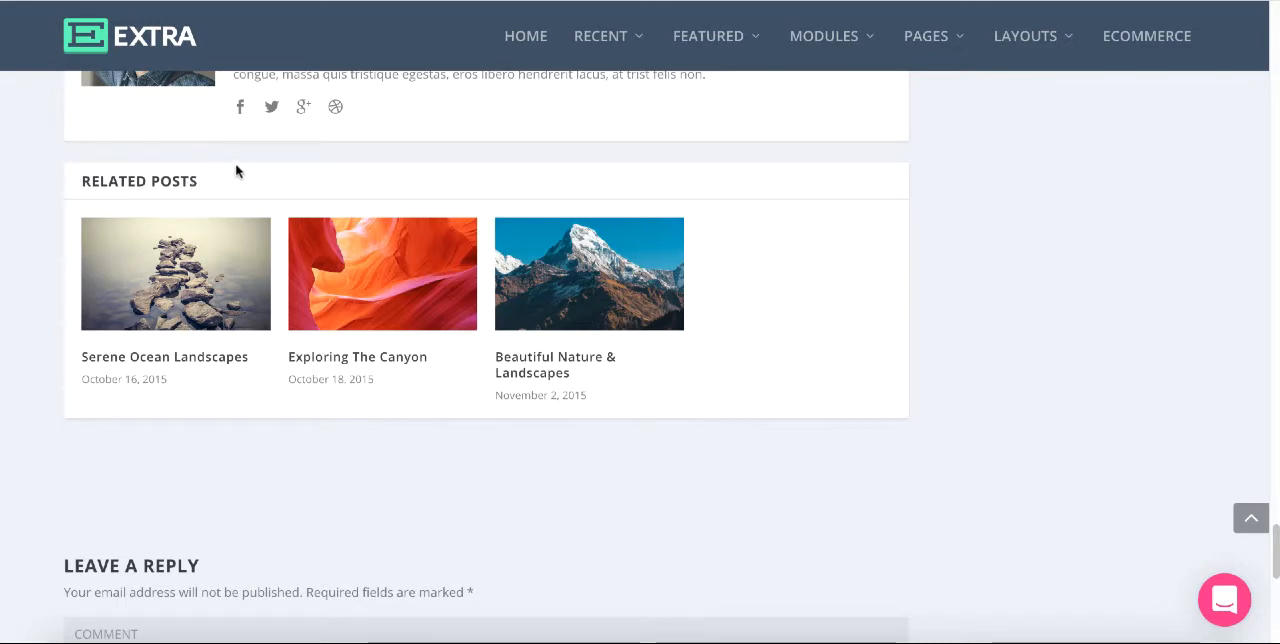
mouse_move(336, 108)
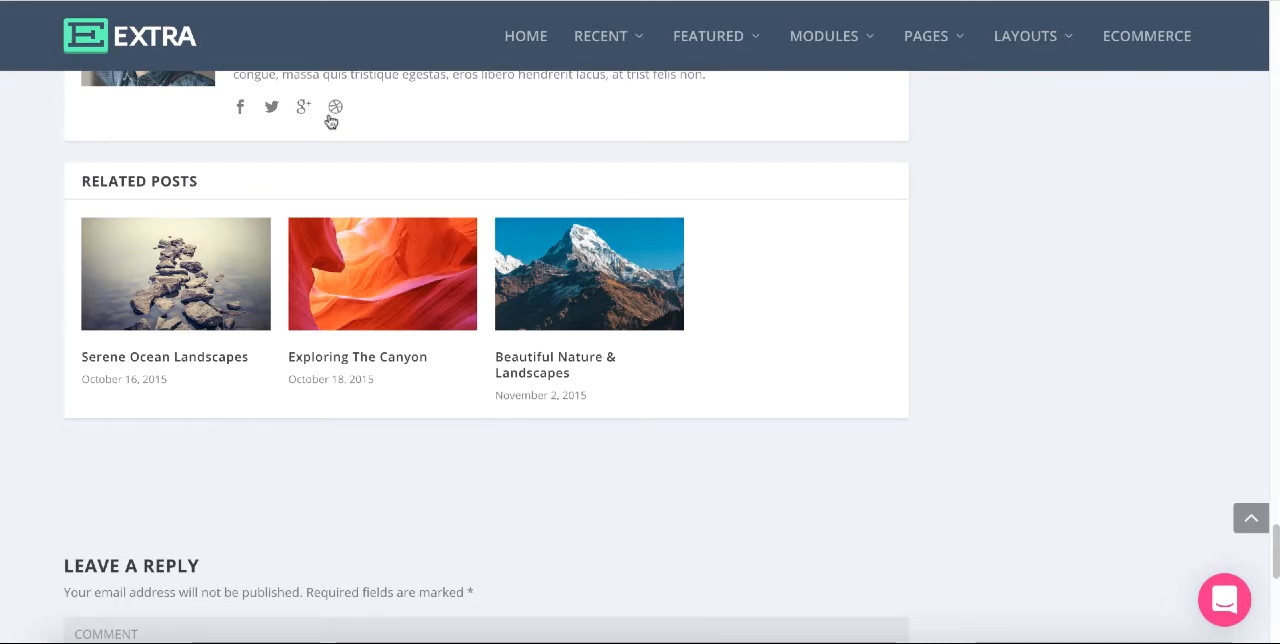
mouse_move(428, 118)
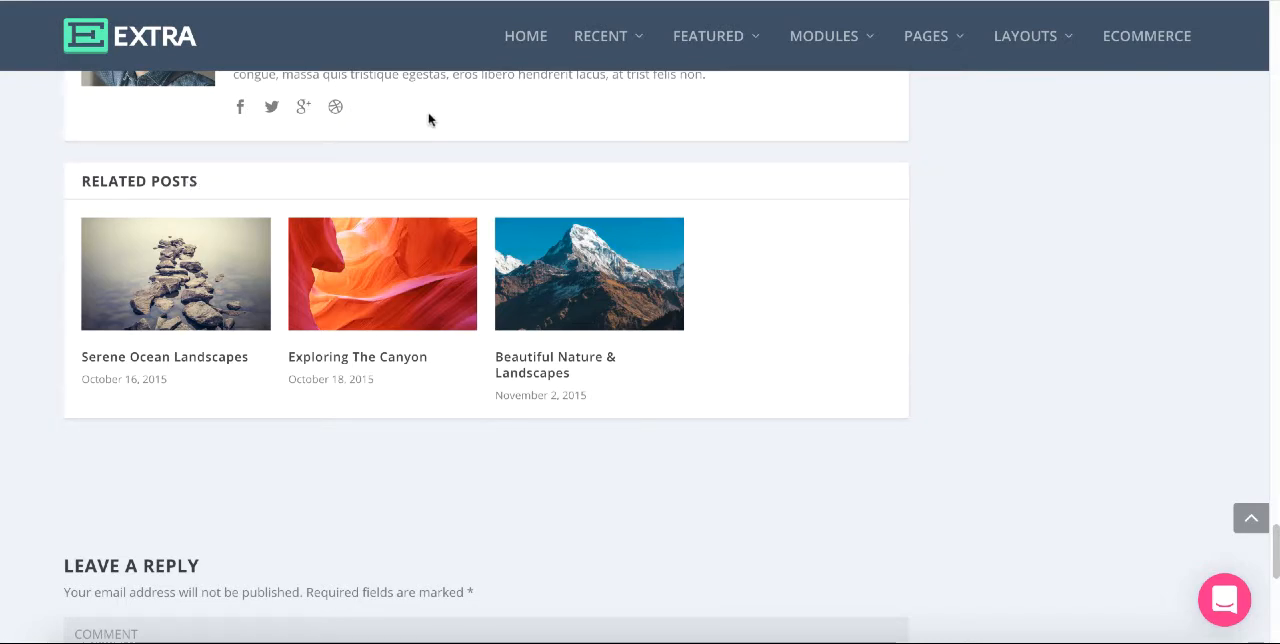
mouse_move(418, 132)
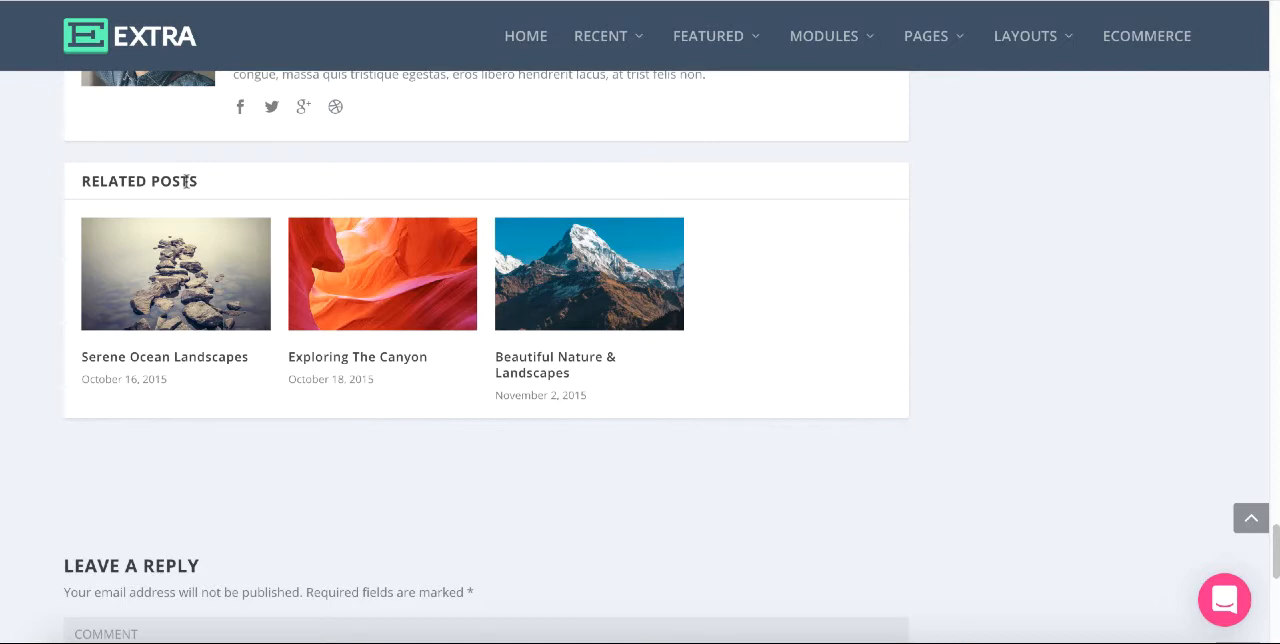
Adjust the view on the Related Posts section to point at the Exploring The Canyon post.
scroll("down", 3)
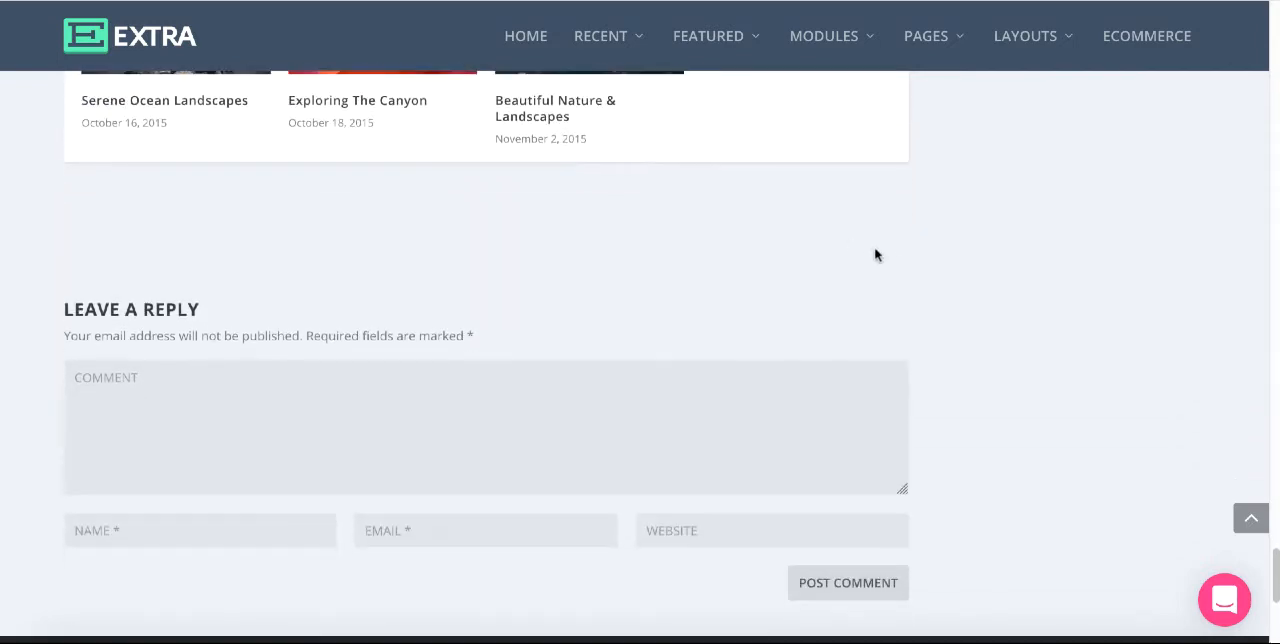
scroll("up", 3)
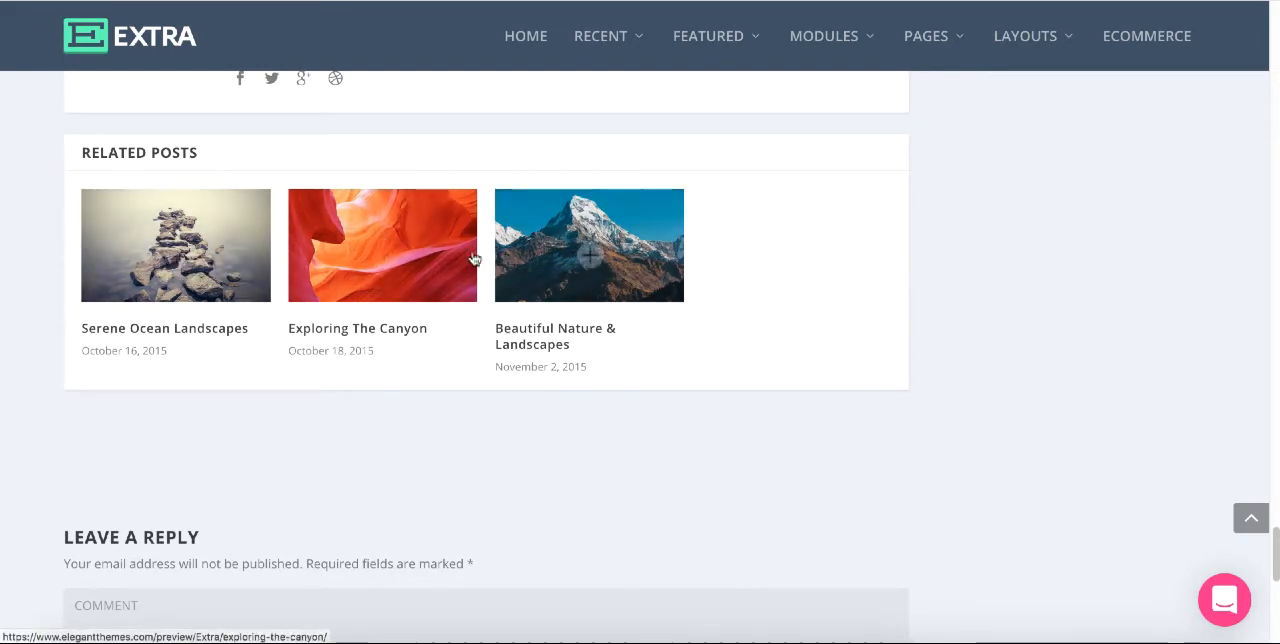
mouse_move(444, 270)
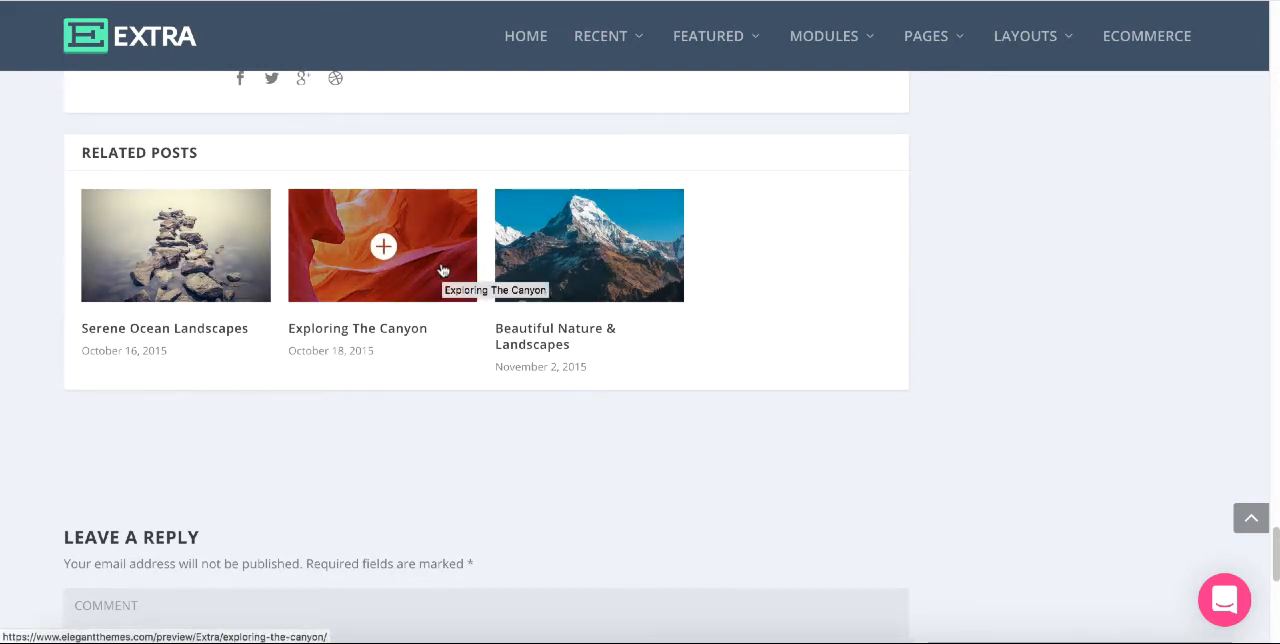
mouse_move(588, 246)
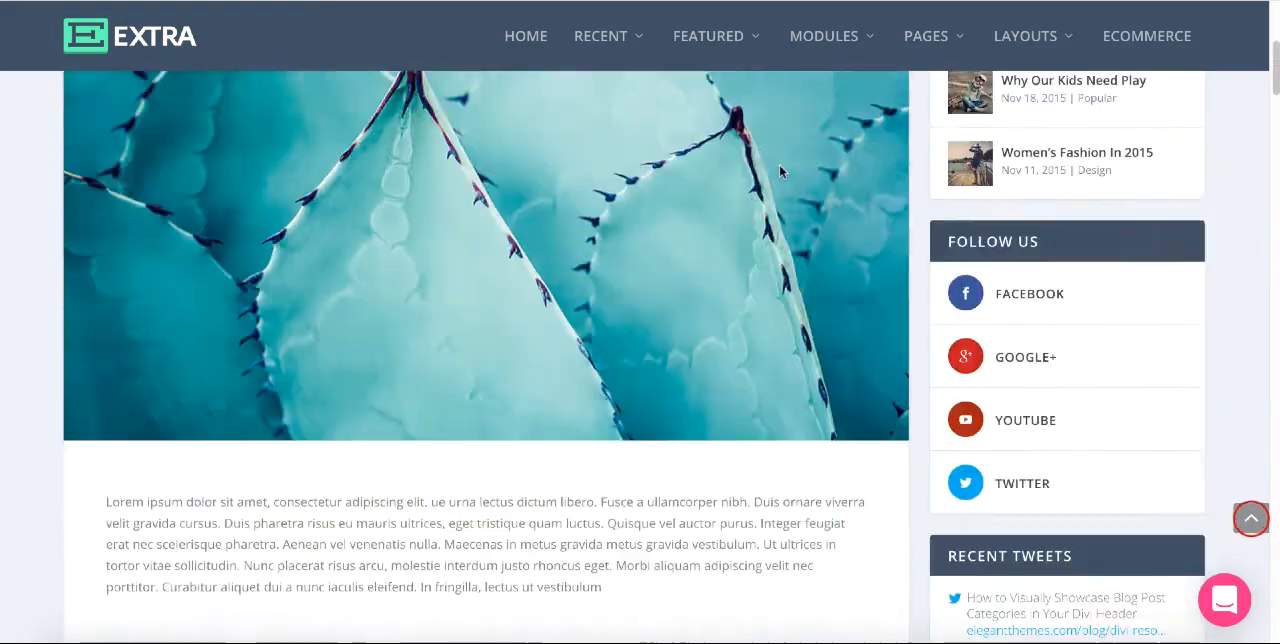
scroll("up", 3)
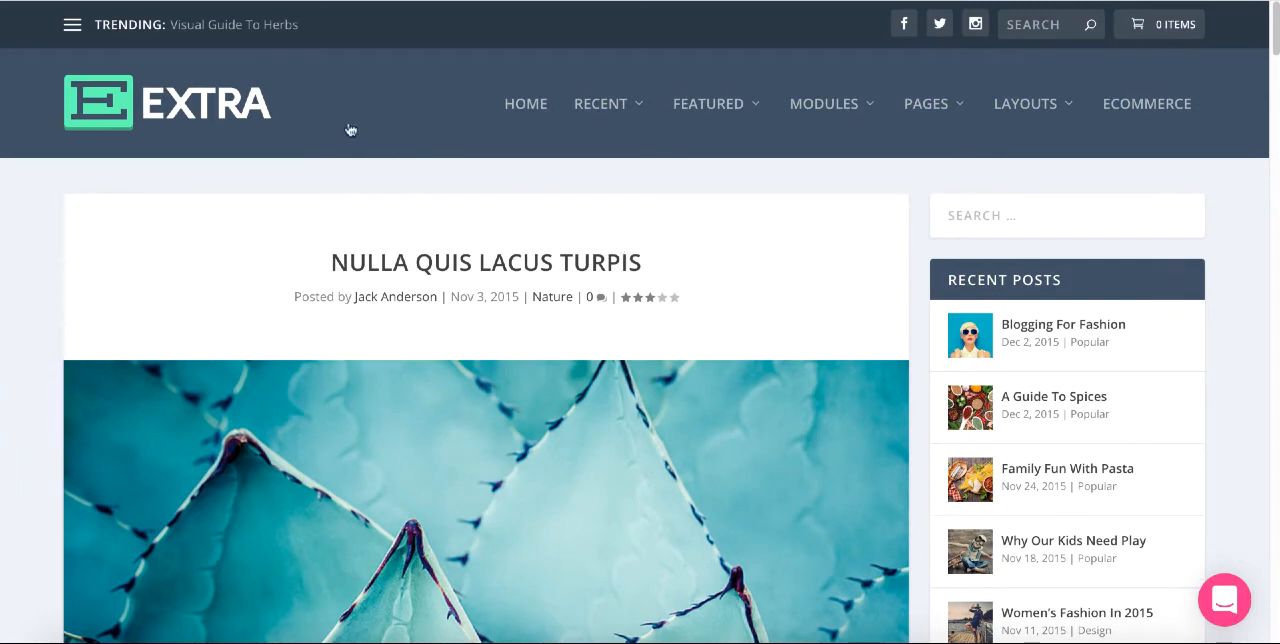
mouse_move(350, 130)
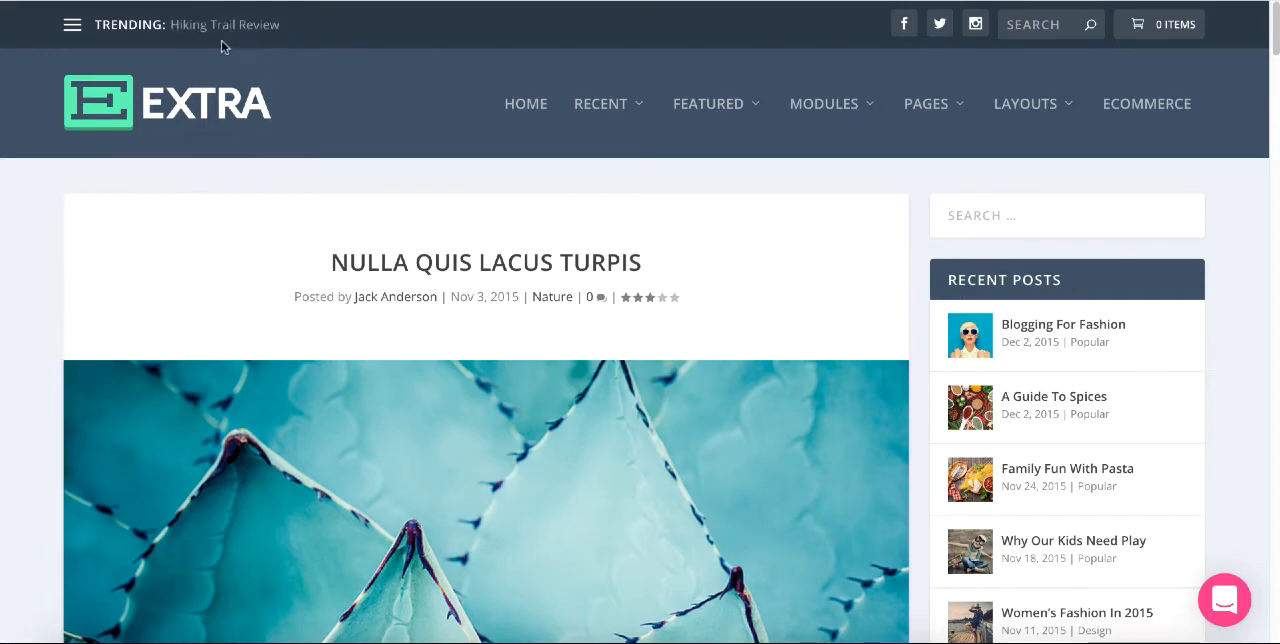
mouse_move(224, 24)
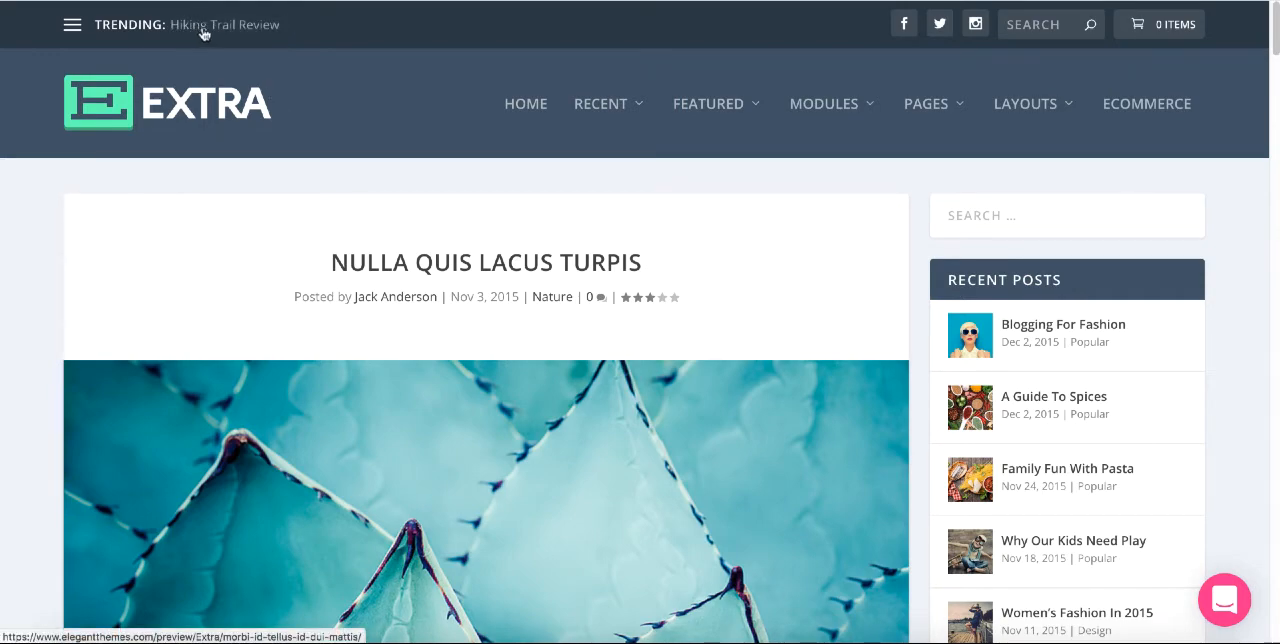
scroll("down", 3)
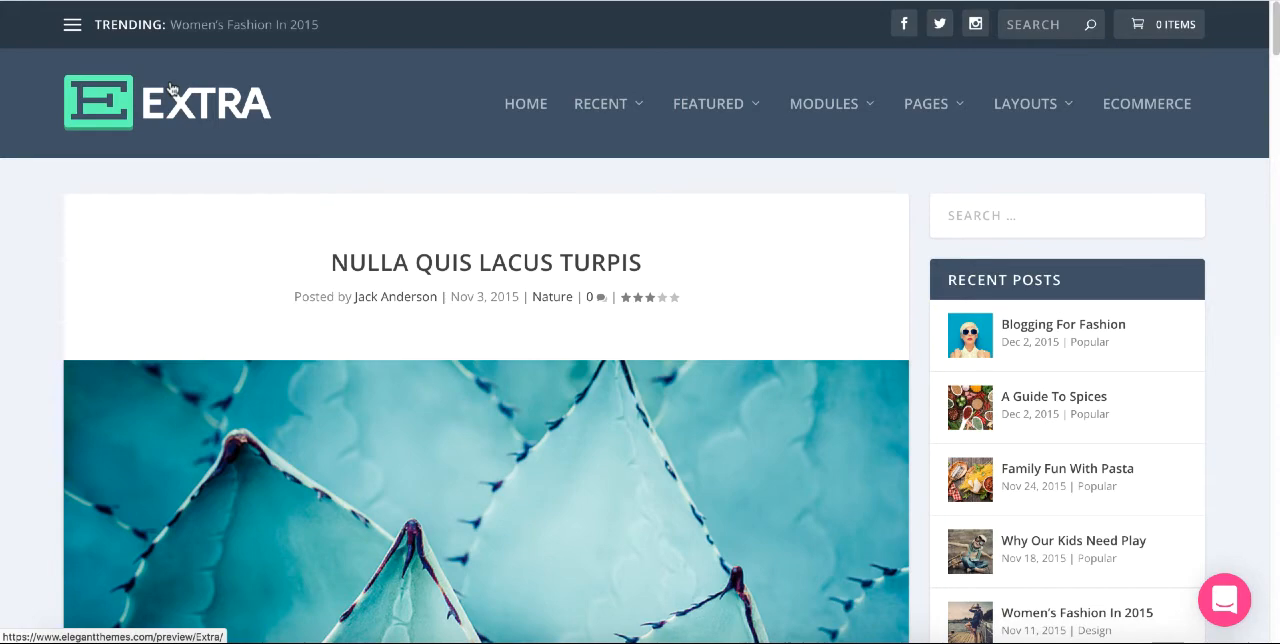
mouse_move(200, 120)
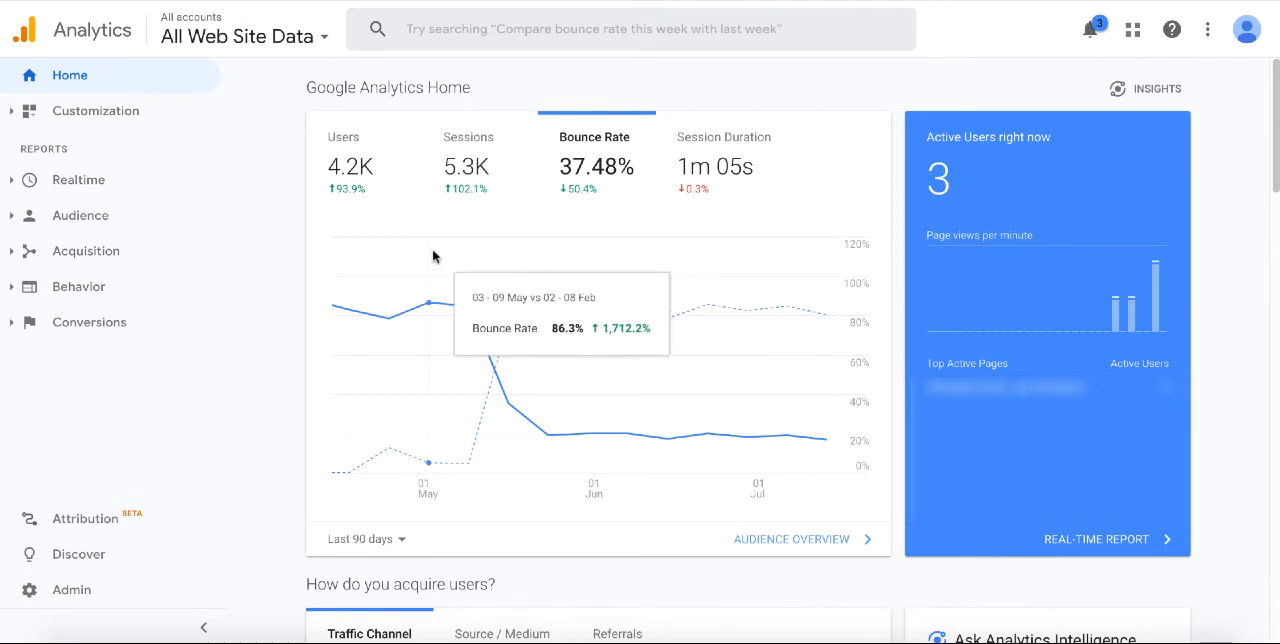
mouse_move(468, 304)
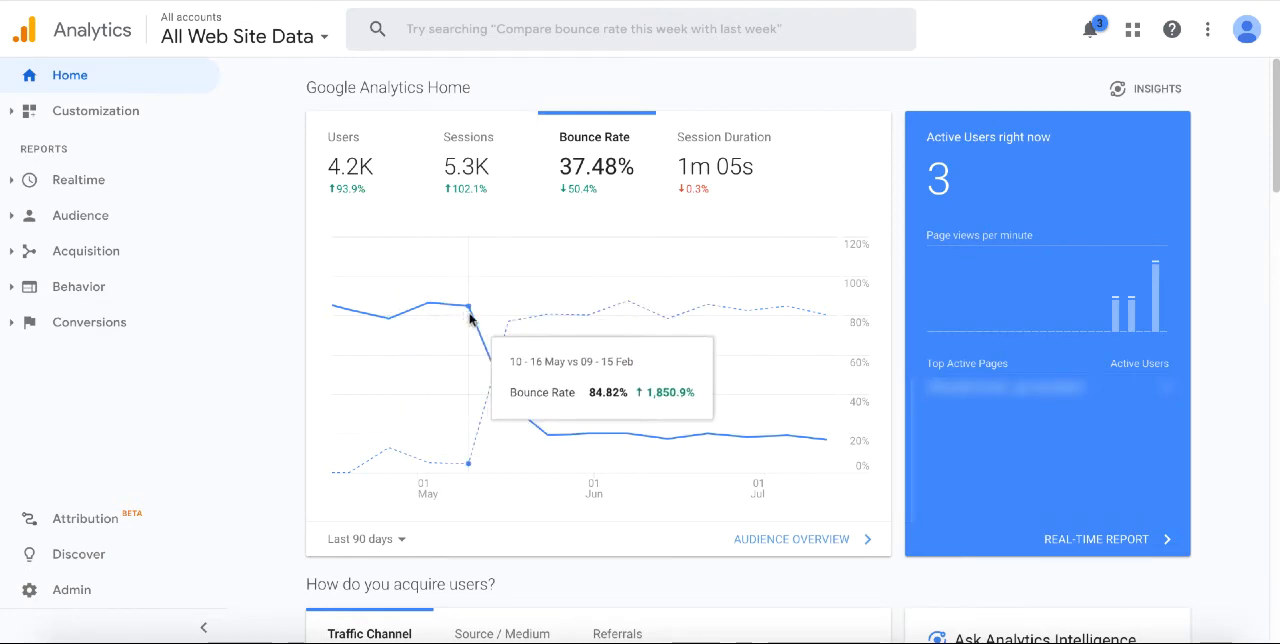
mouse_move(584, 436)
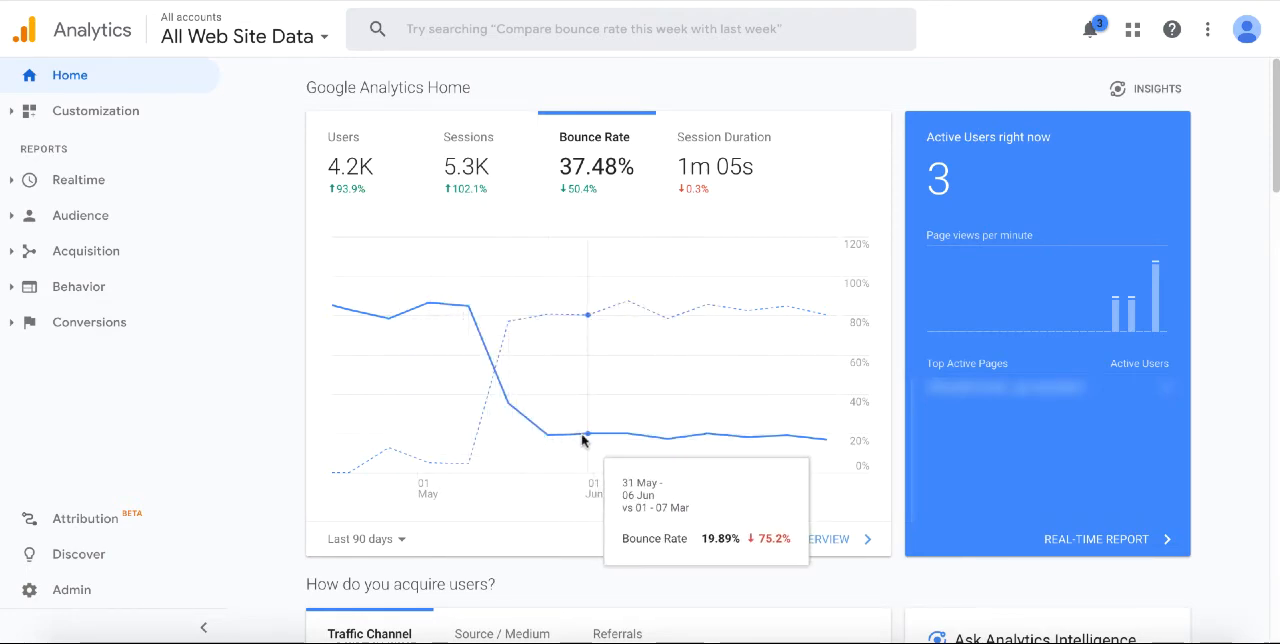
mouse_move(666, 438)
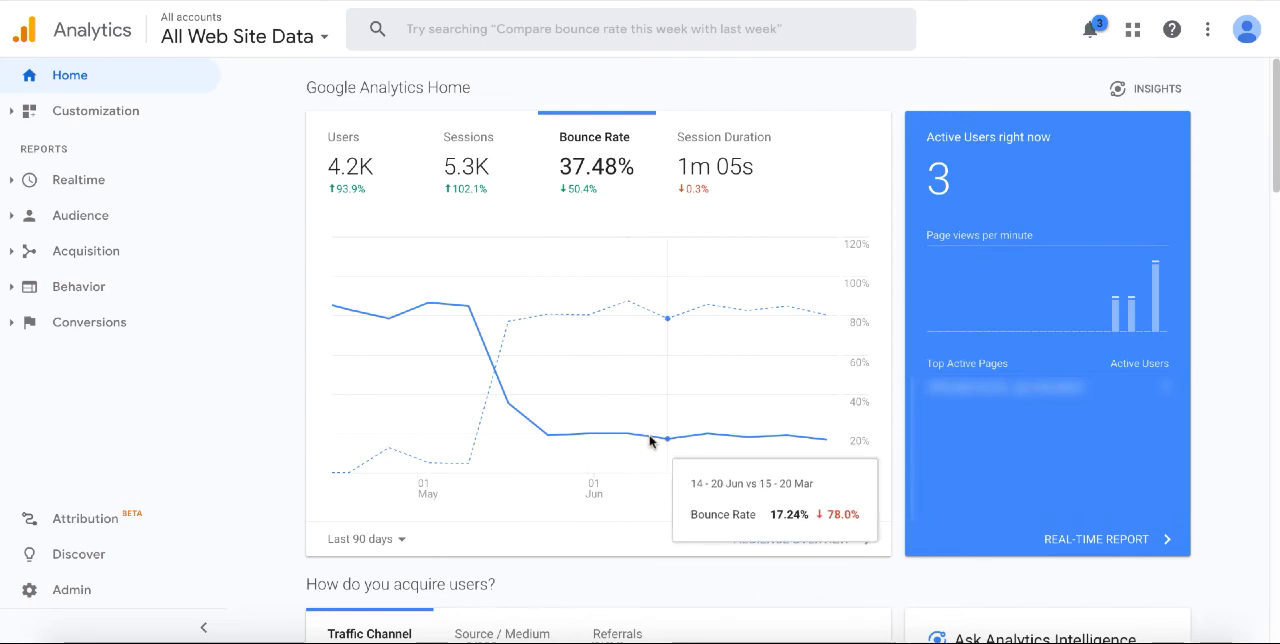
mouse_move(748, 440)
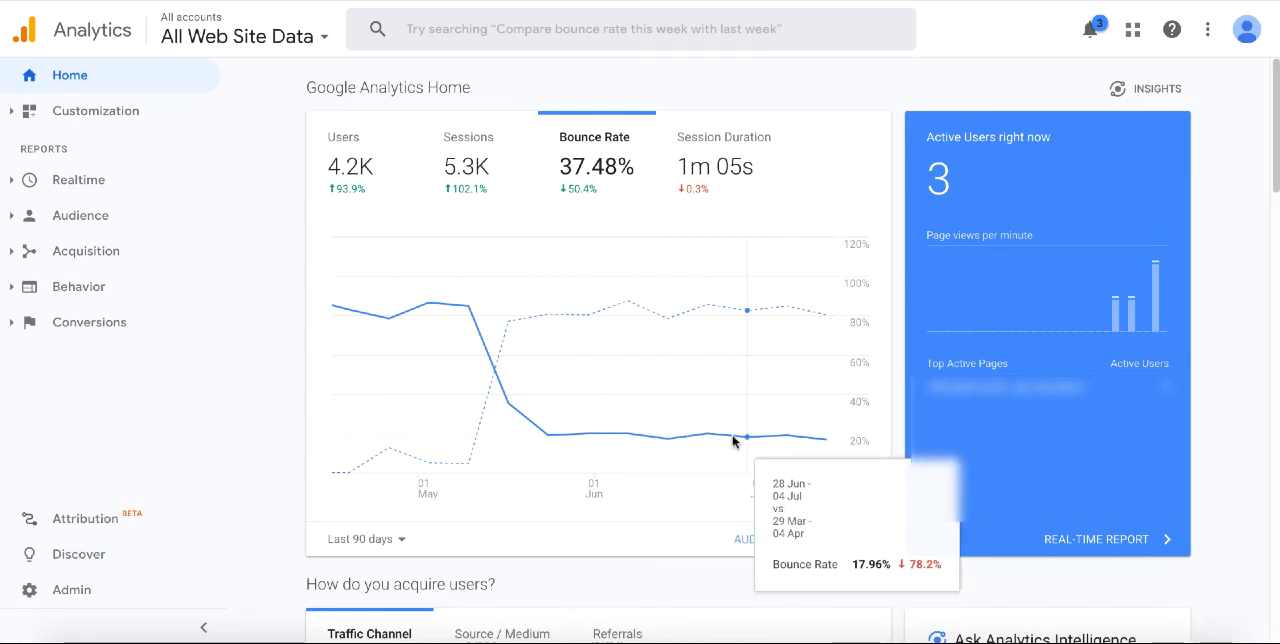
mouse_move(820, 440)
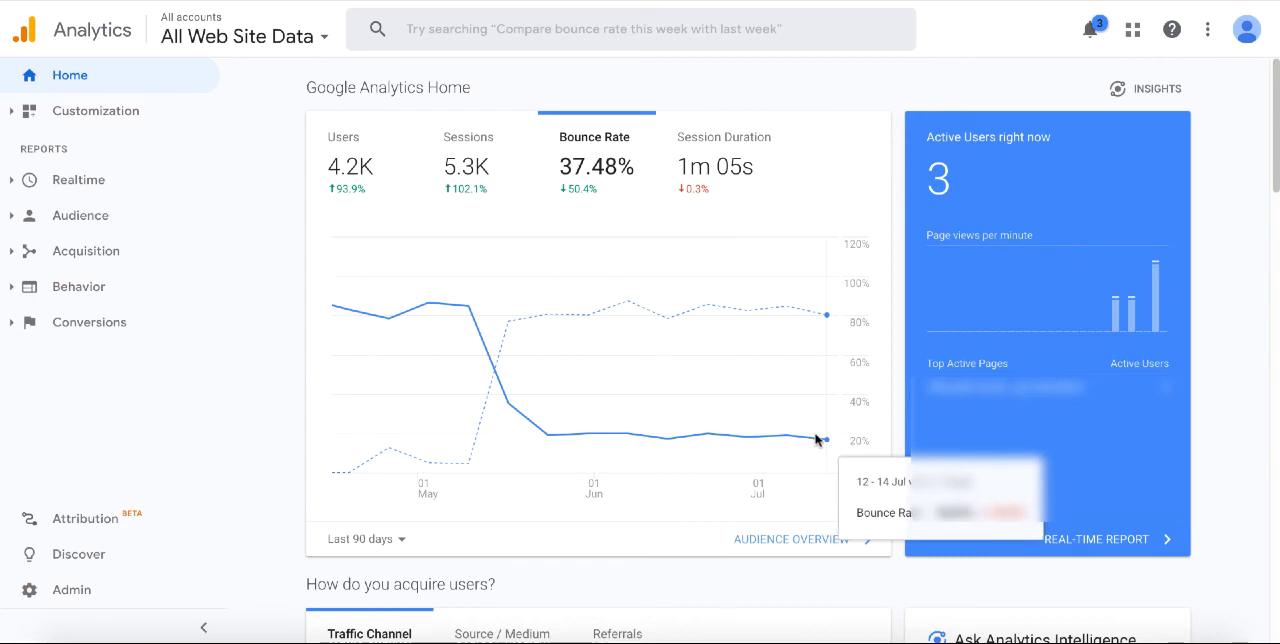
mouse_move(584, 436)
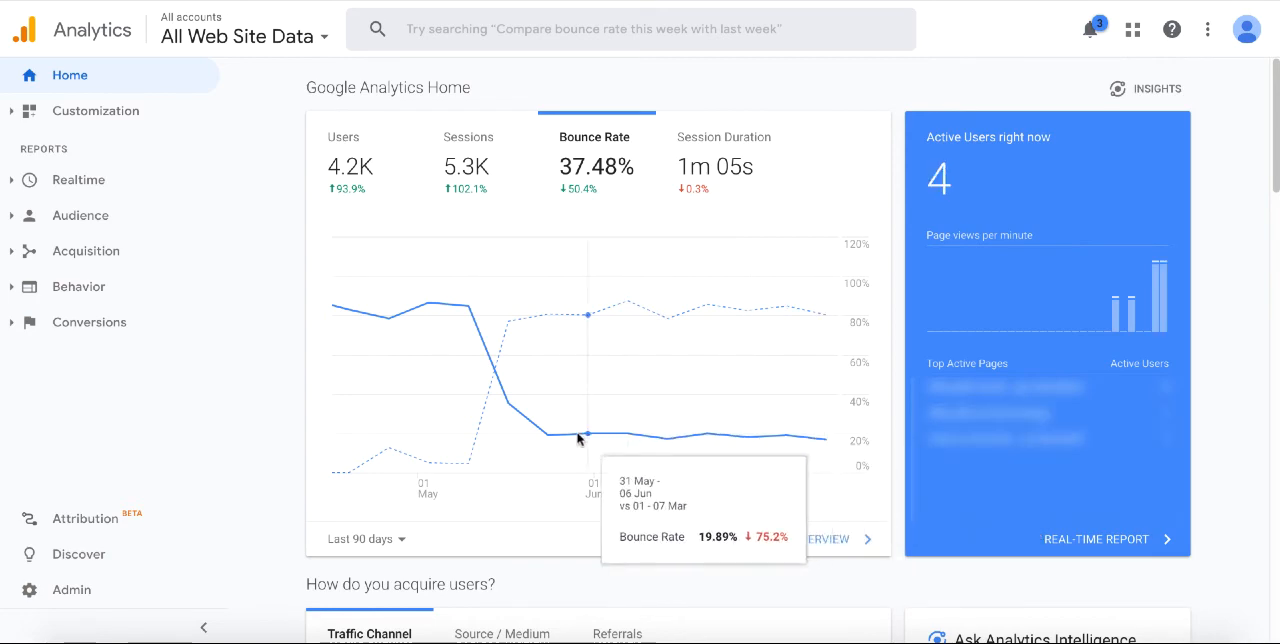
mouse_move(548, 436)
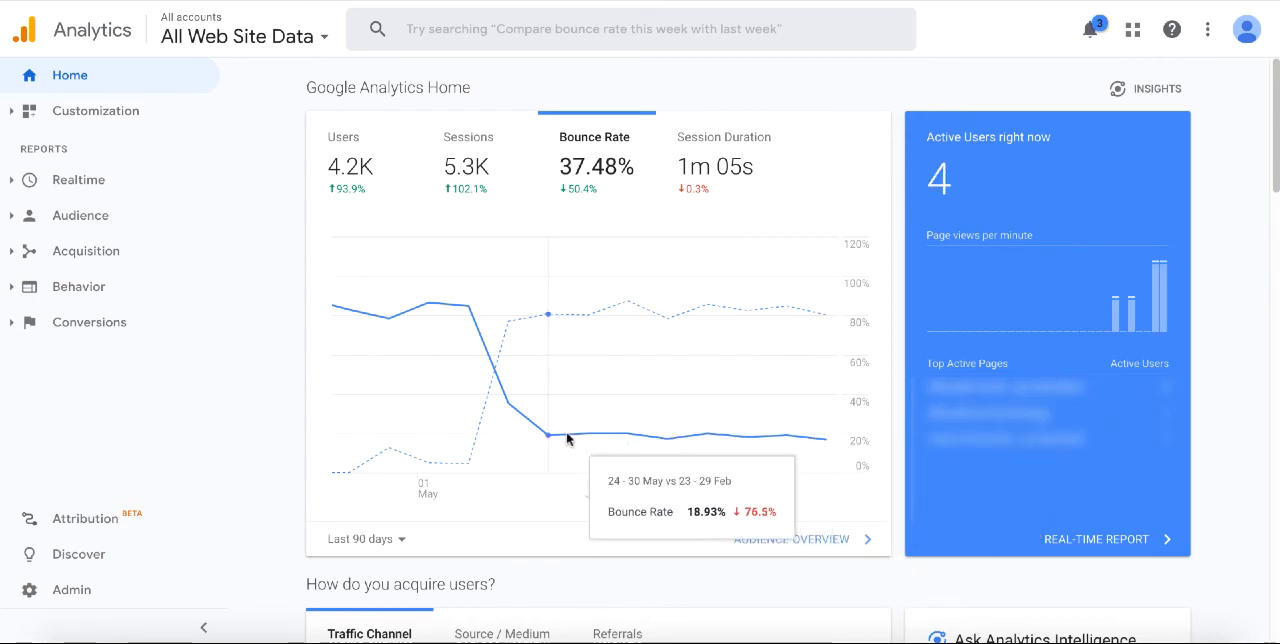
mouse_move(560, 412)
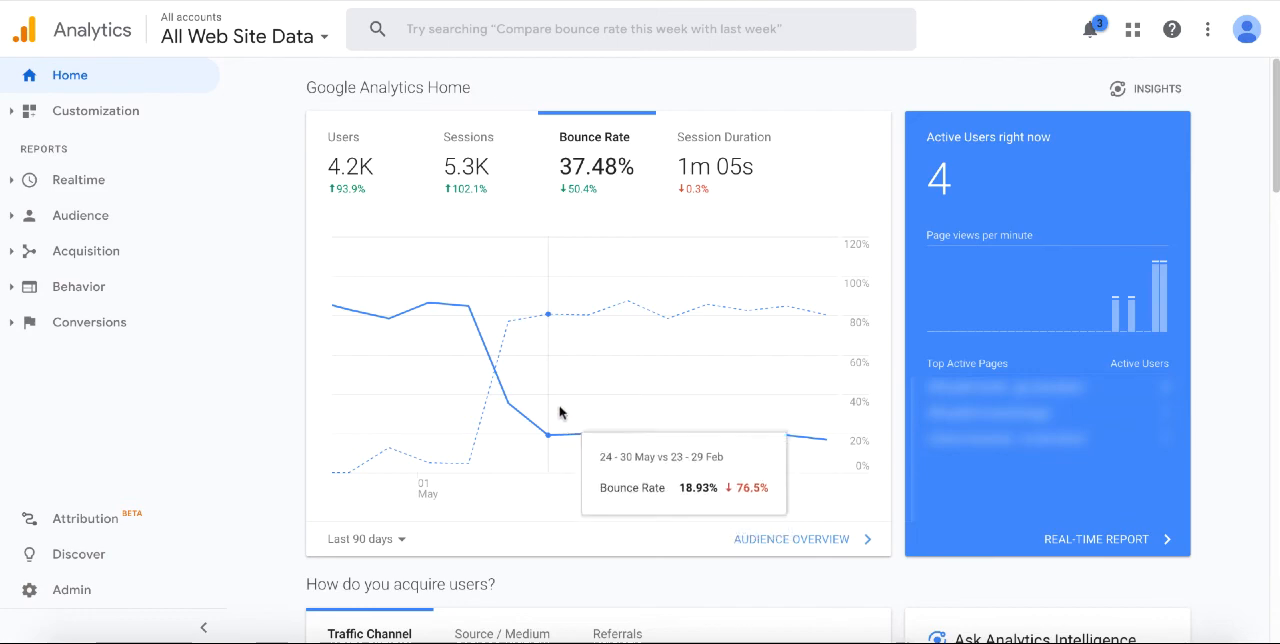
mouse_move(752, 122)
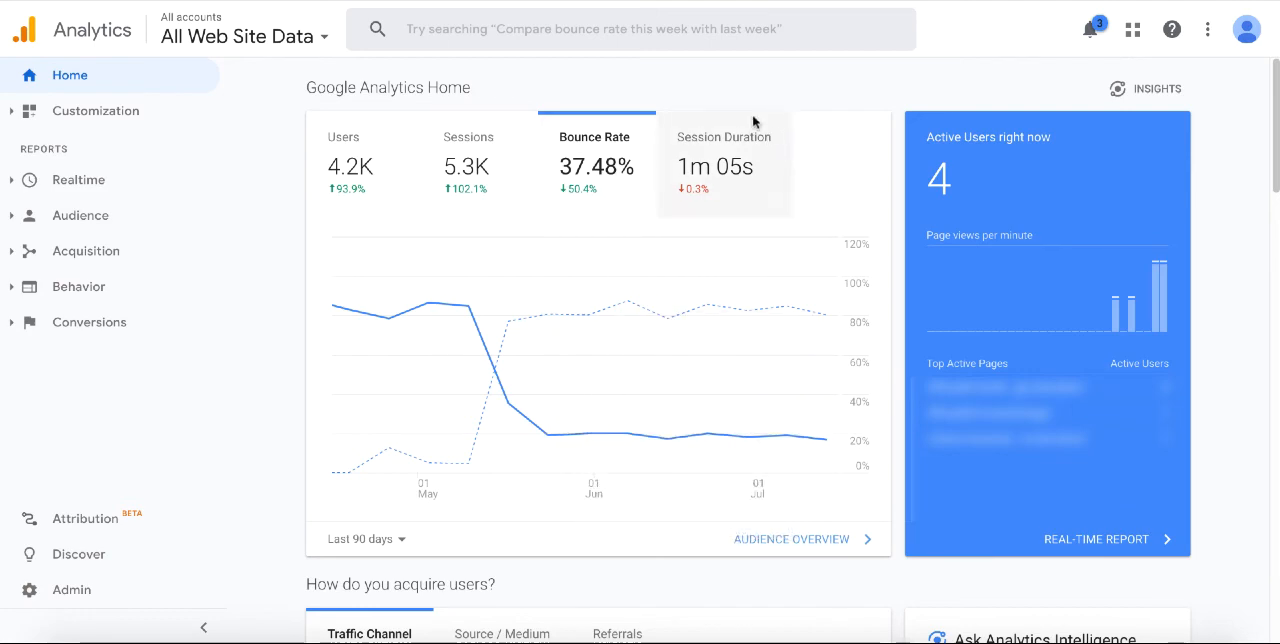
mouse_move(718, 84)
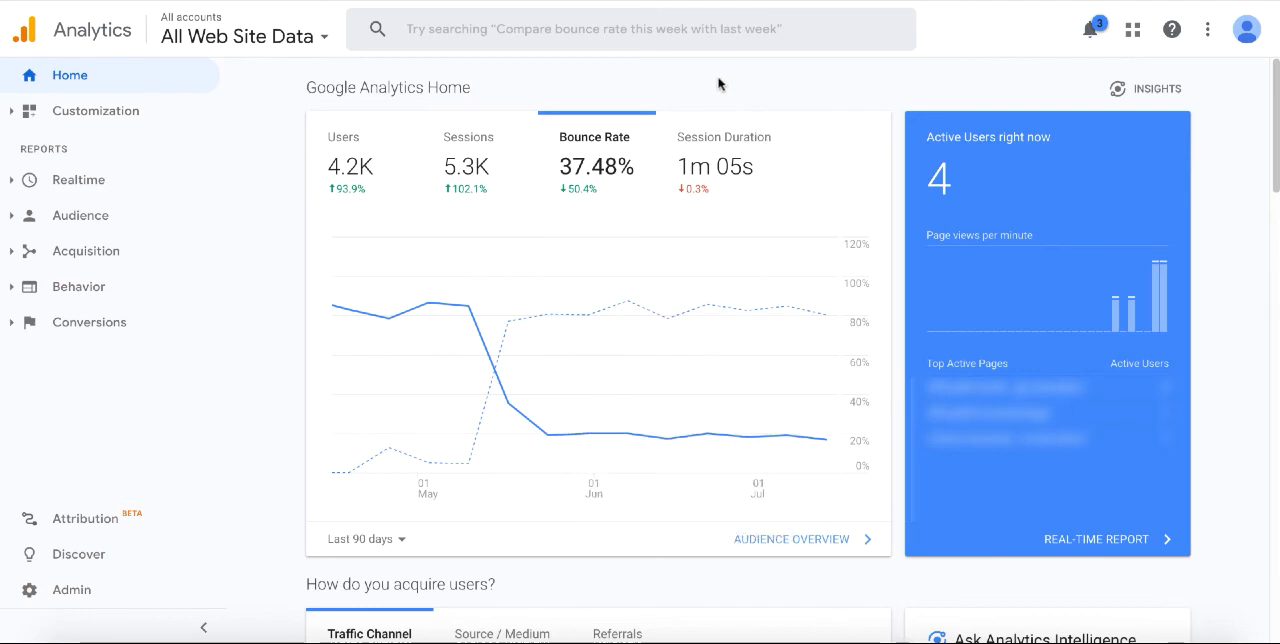
mouse_move(712, 84)
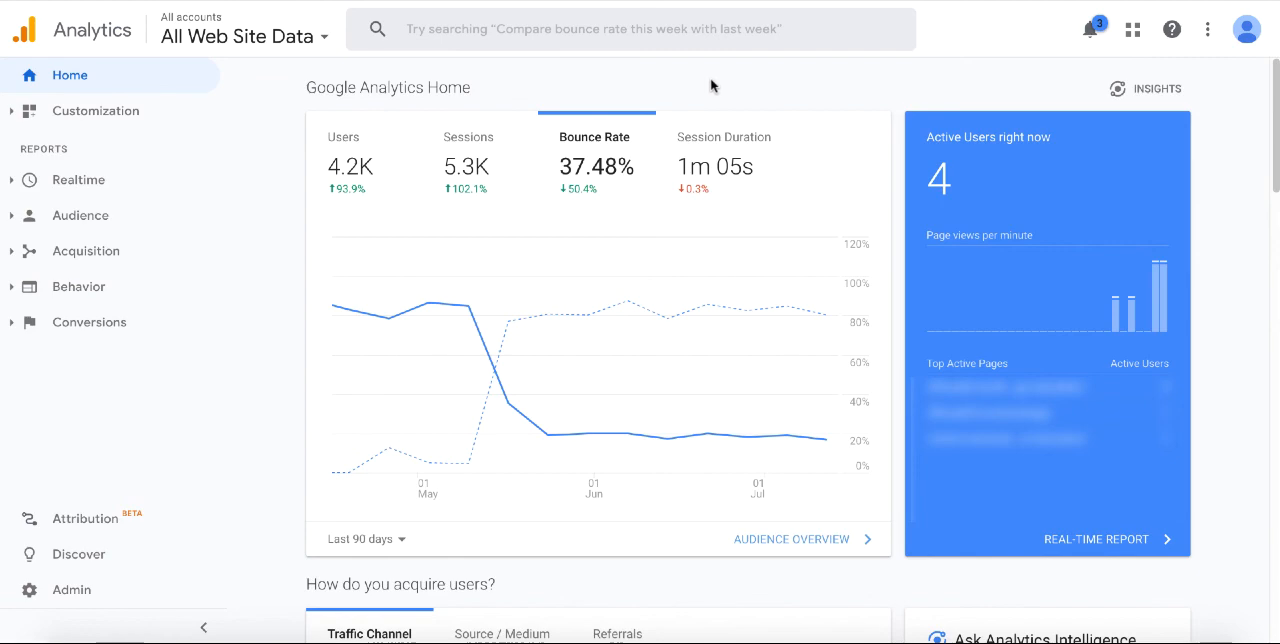
mouse_move(708, 82)
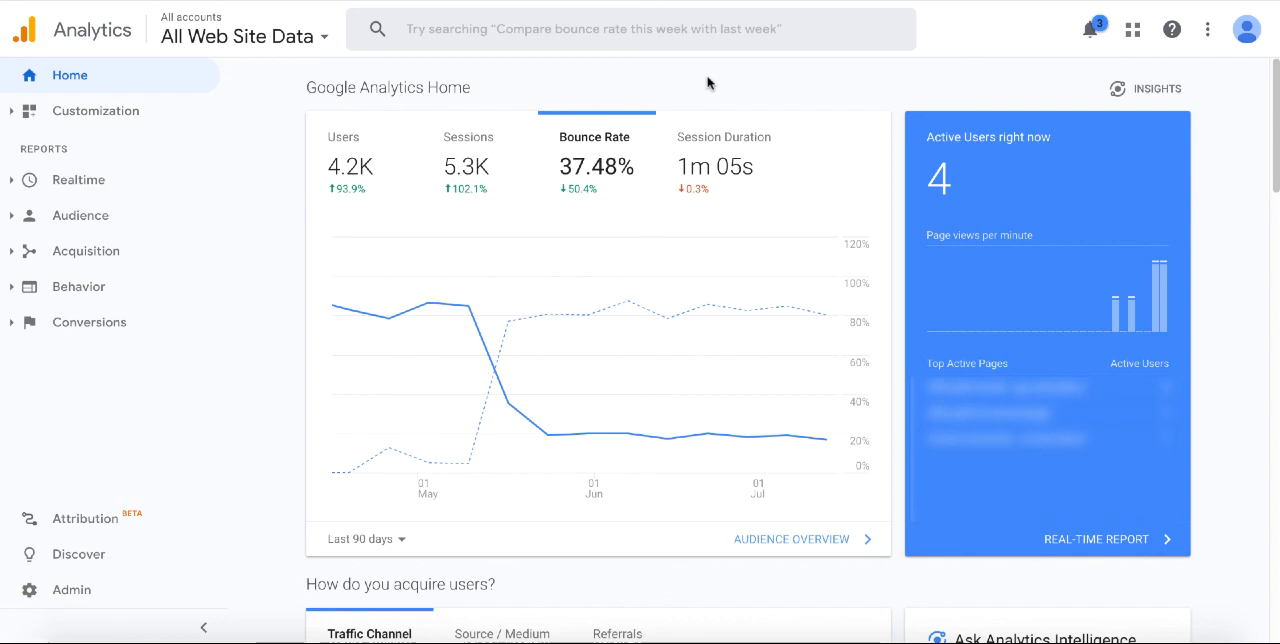